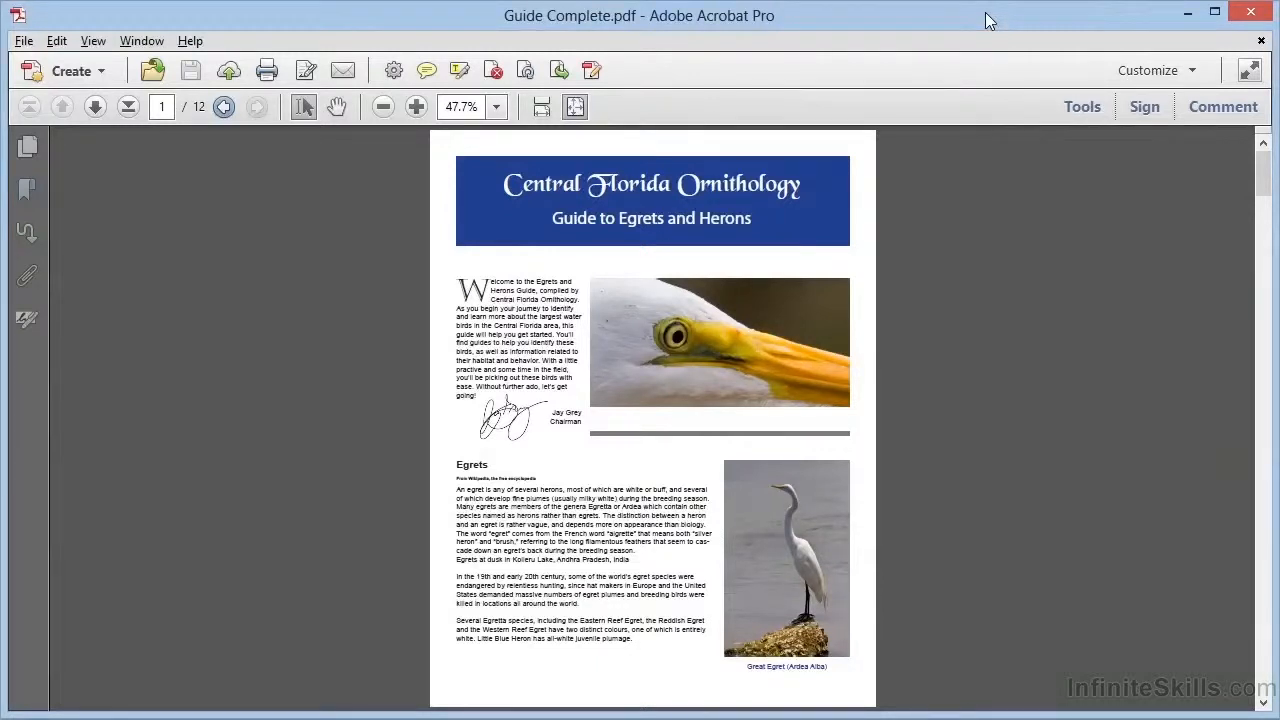
mouse_move(224, 136)
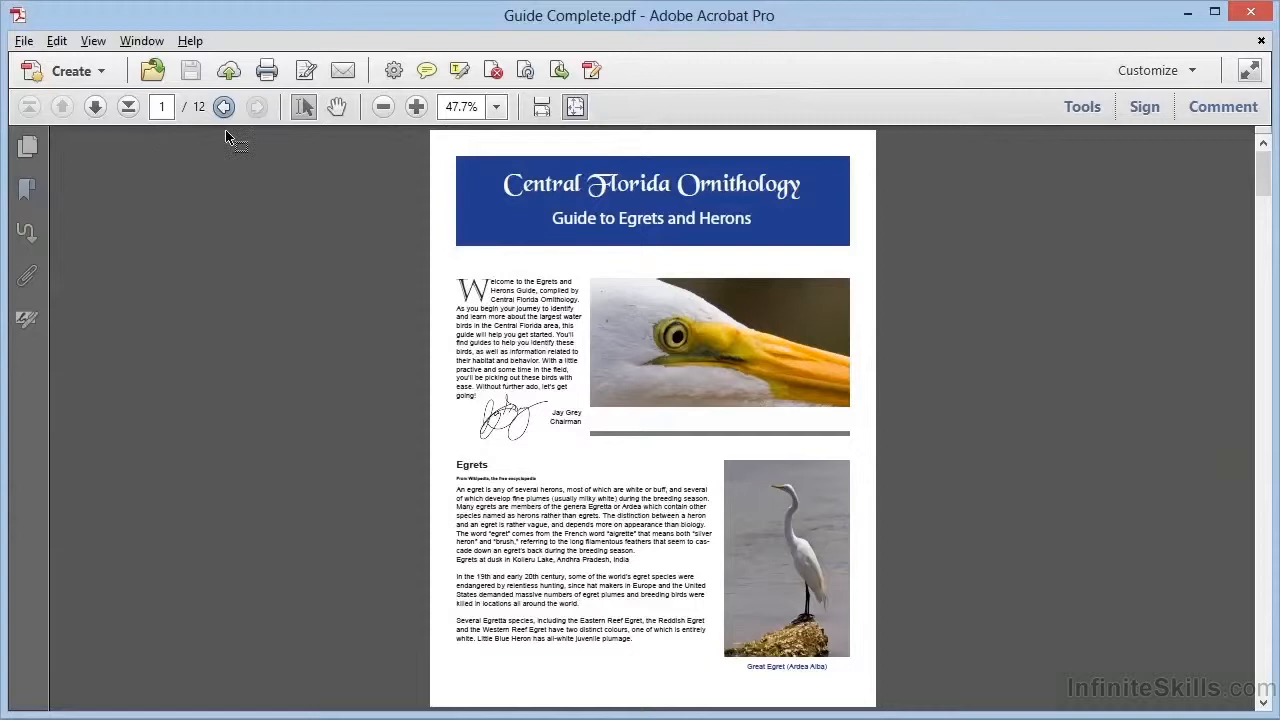
Show the guide's page thumbnails and jump to a later egret page from the panel.
left_click(26, 146)
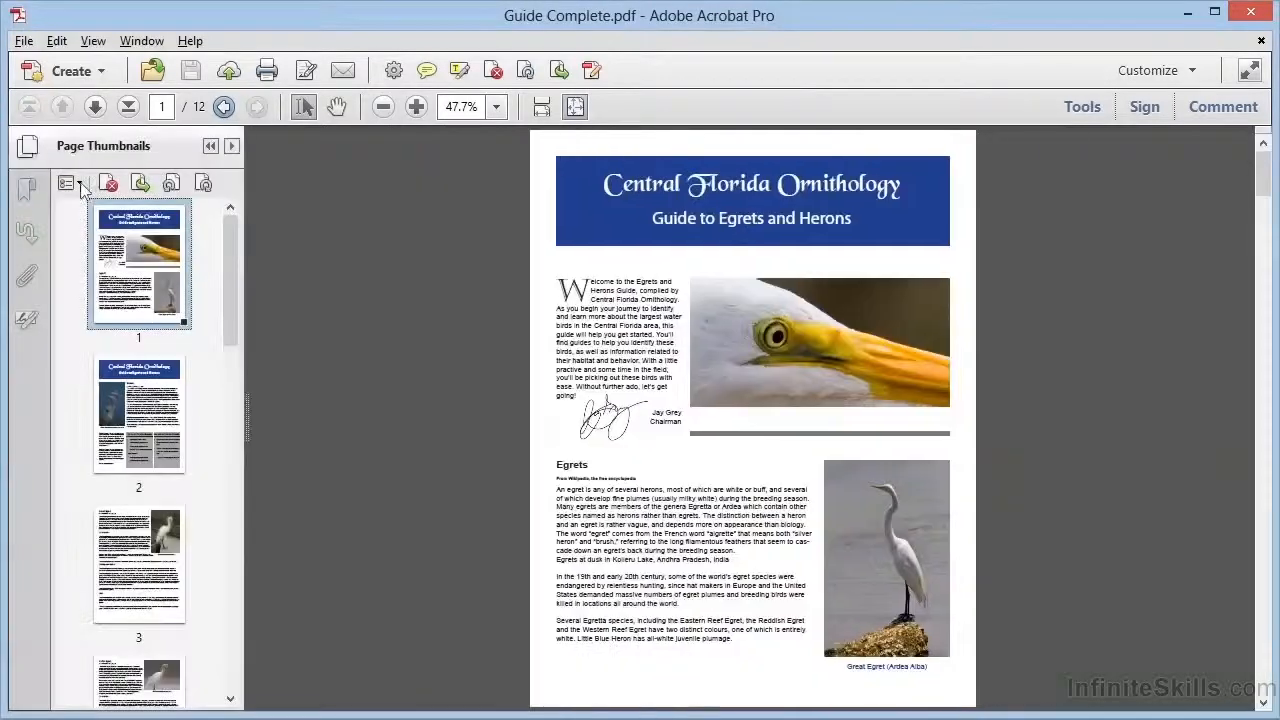
scroll("down", 3)
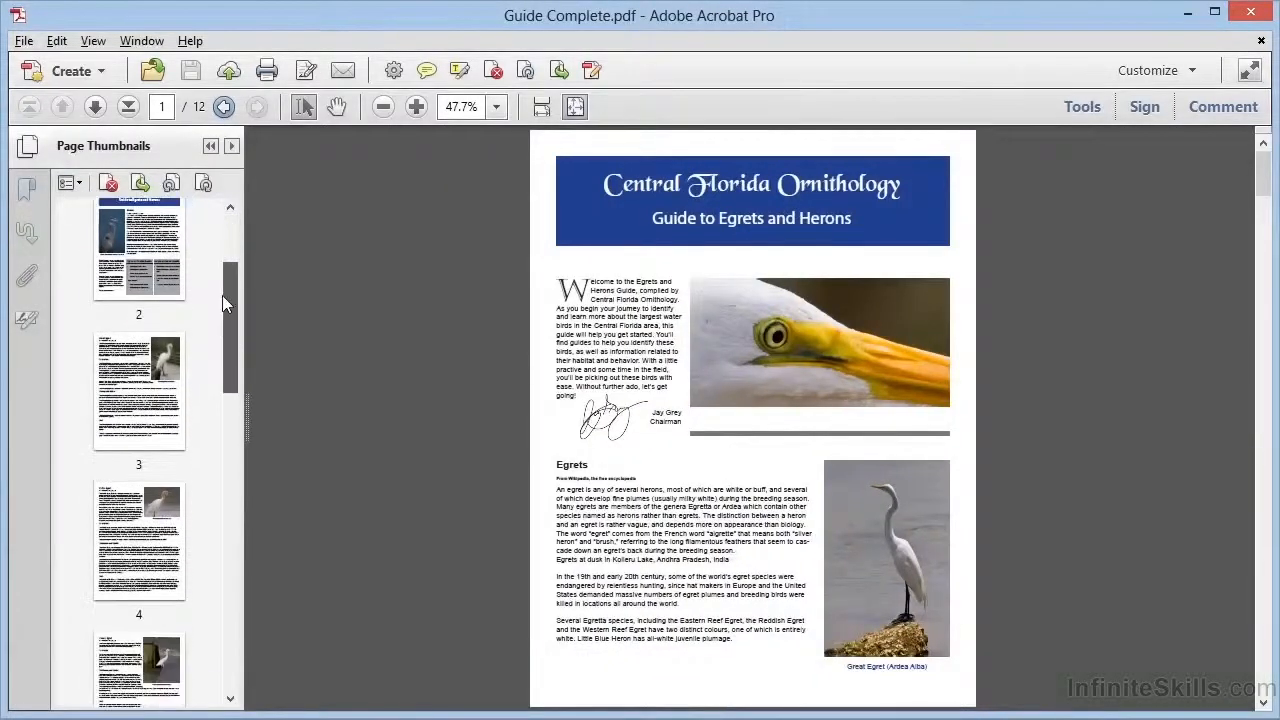
scroll("down", 3)
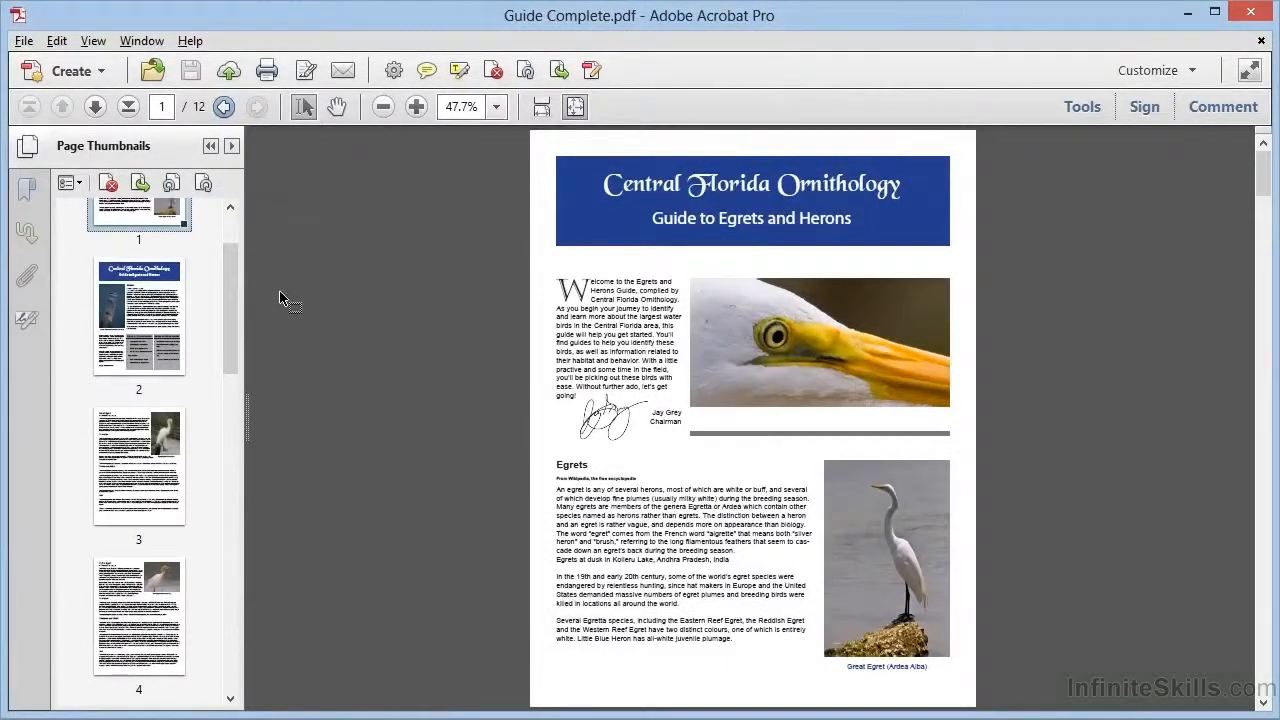
left_click(140, 464)
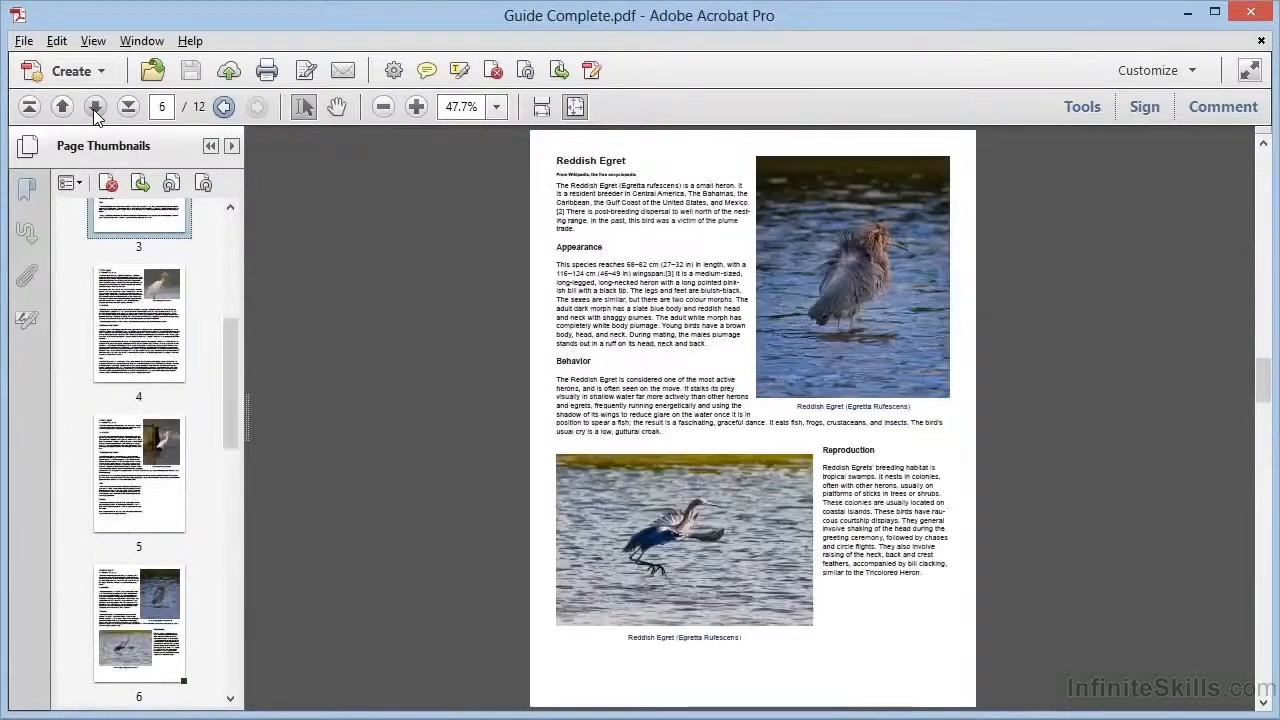
Land on page 6, Reddish Egret, and bring up the Tools page-management panel.
left_click(94, 108)
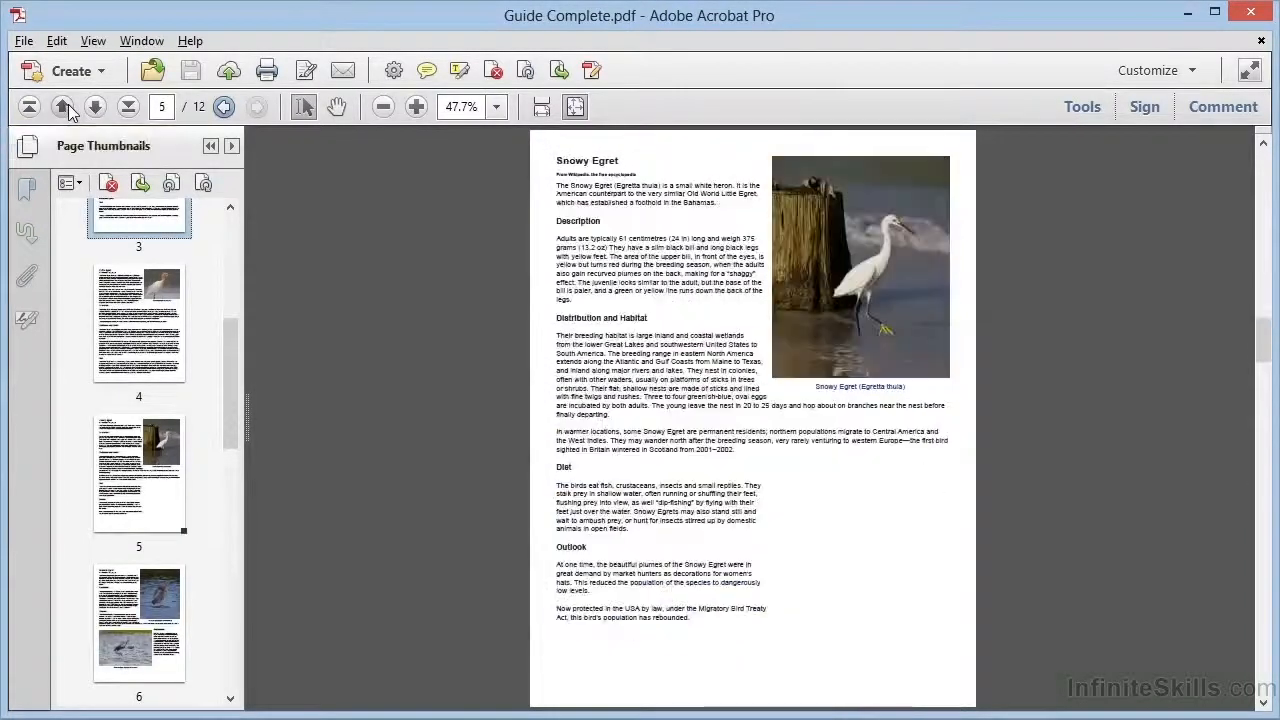
left_click(62, 108)
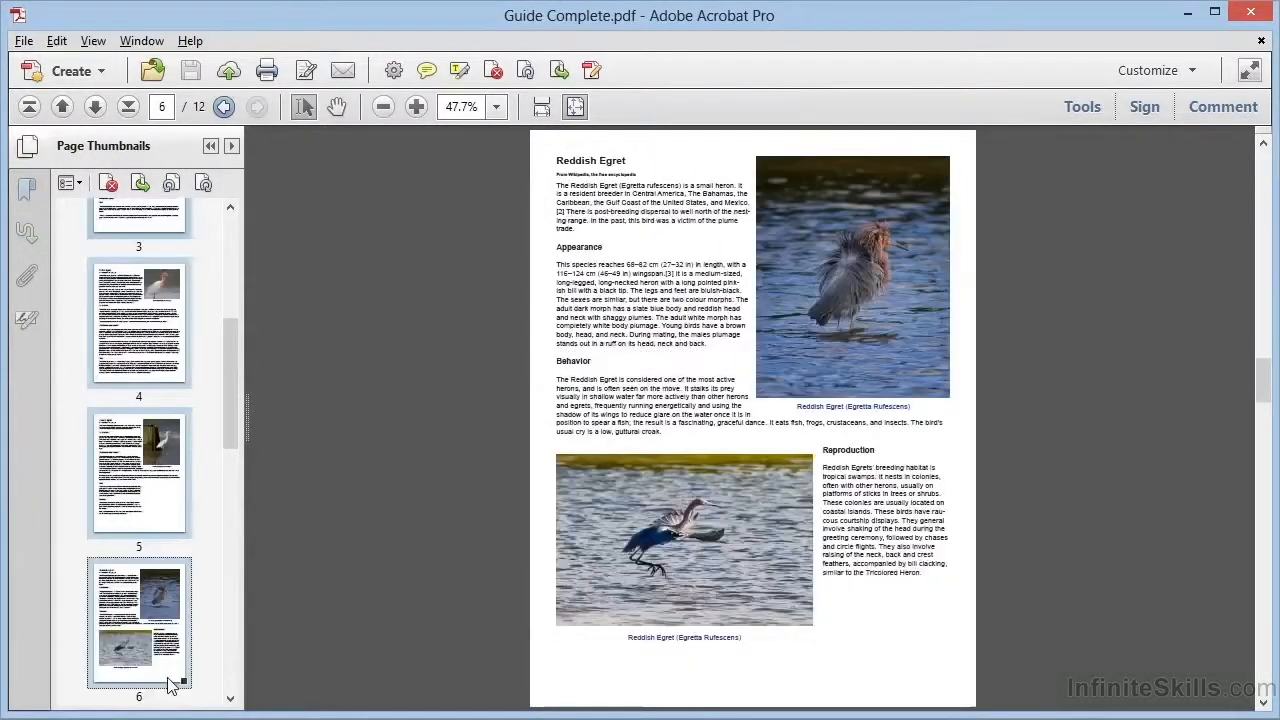
mouse_move(416, 476)
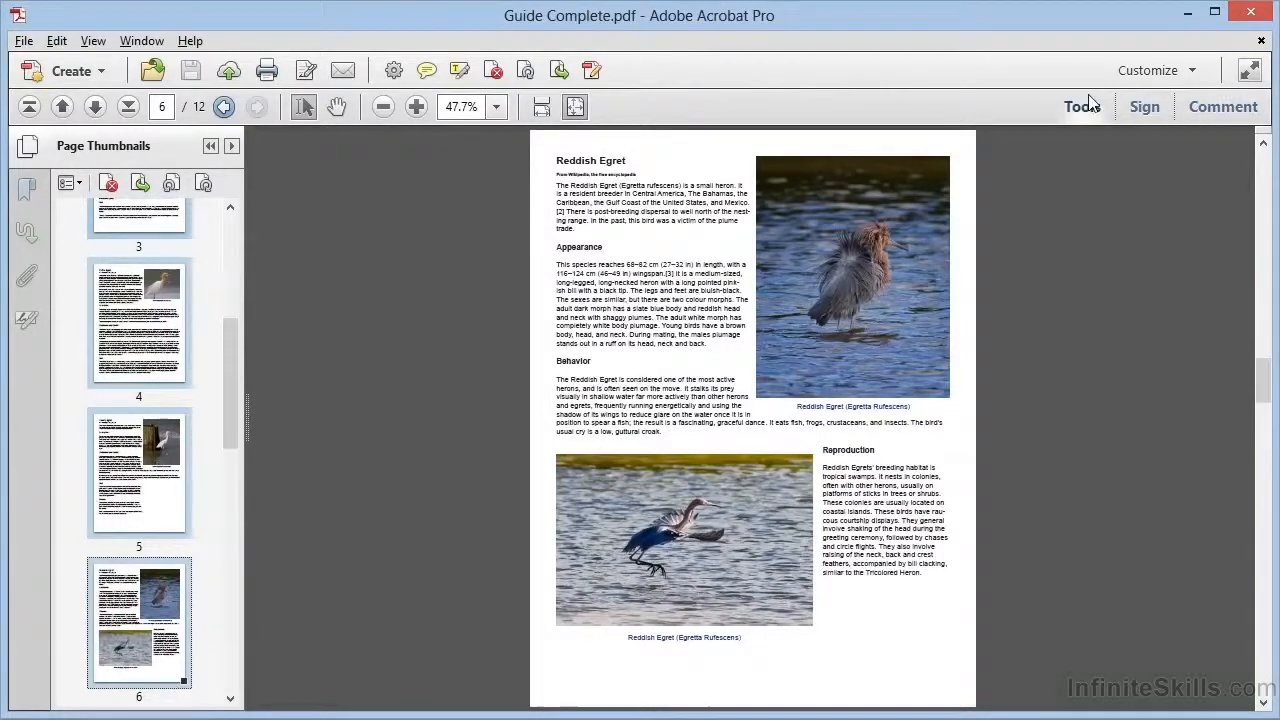
left_click(1080, 108)
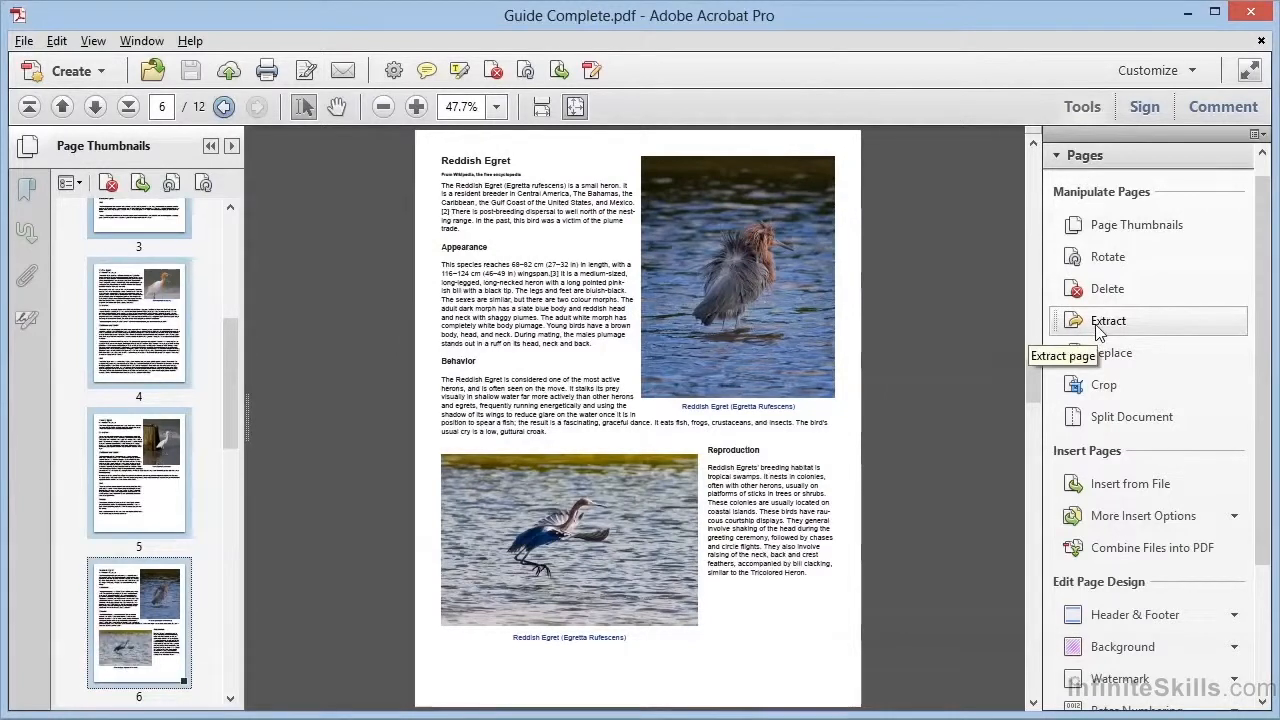
Extract pages 3 to 6 into a new four-page document, leaving the original intact.
left_click(1108, 320)
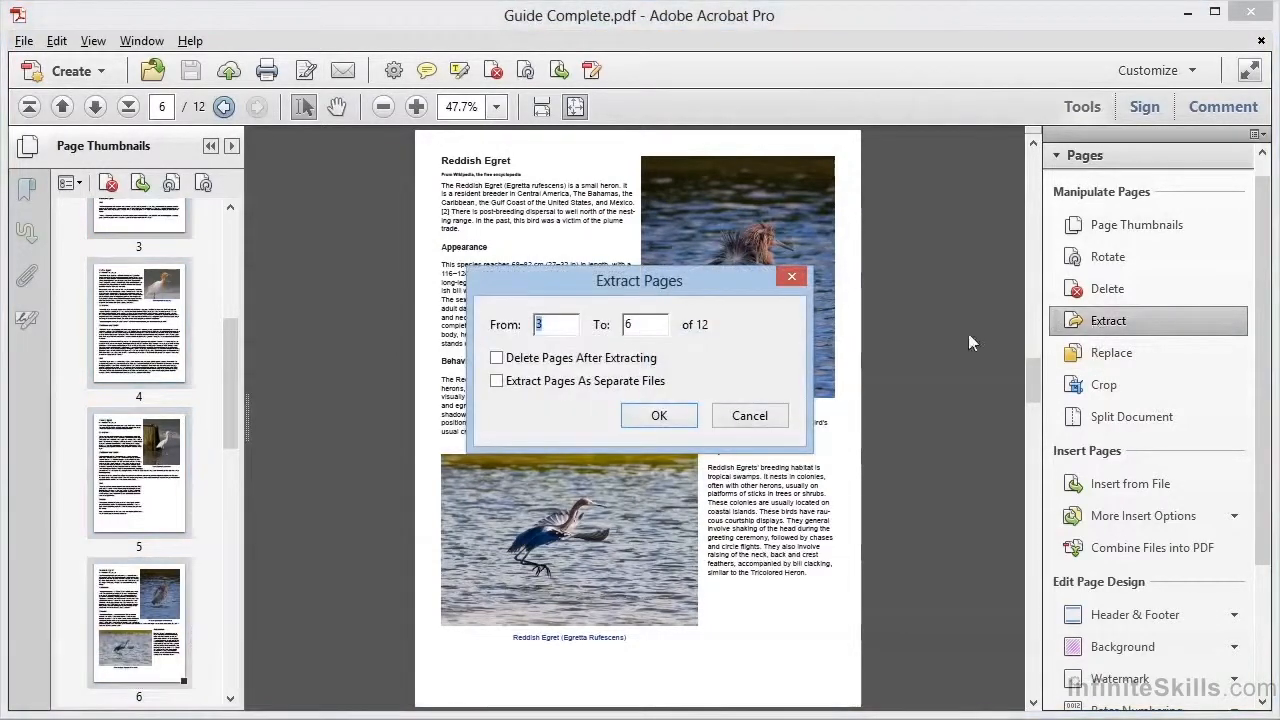
mouse_move(228, 466)
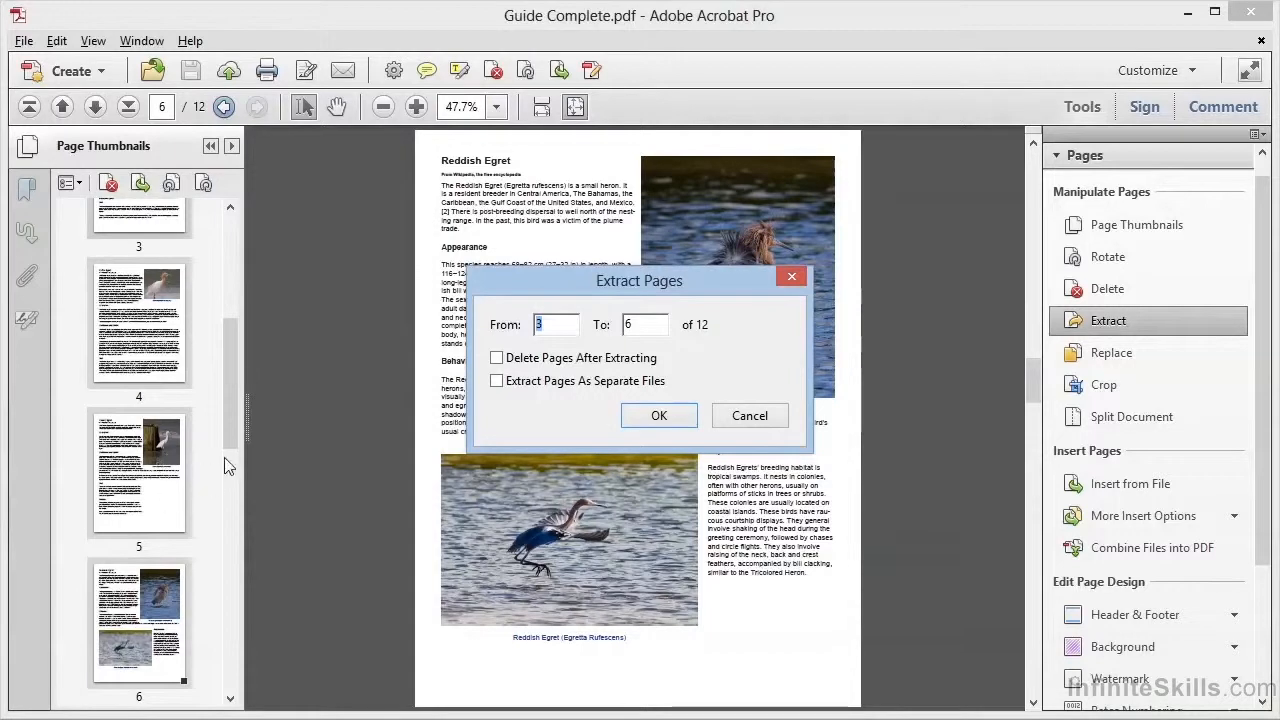
mouse_move(680, 360)
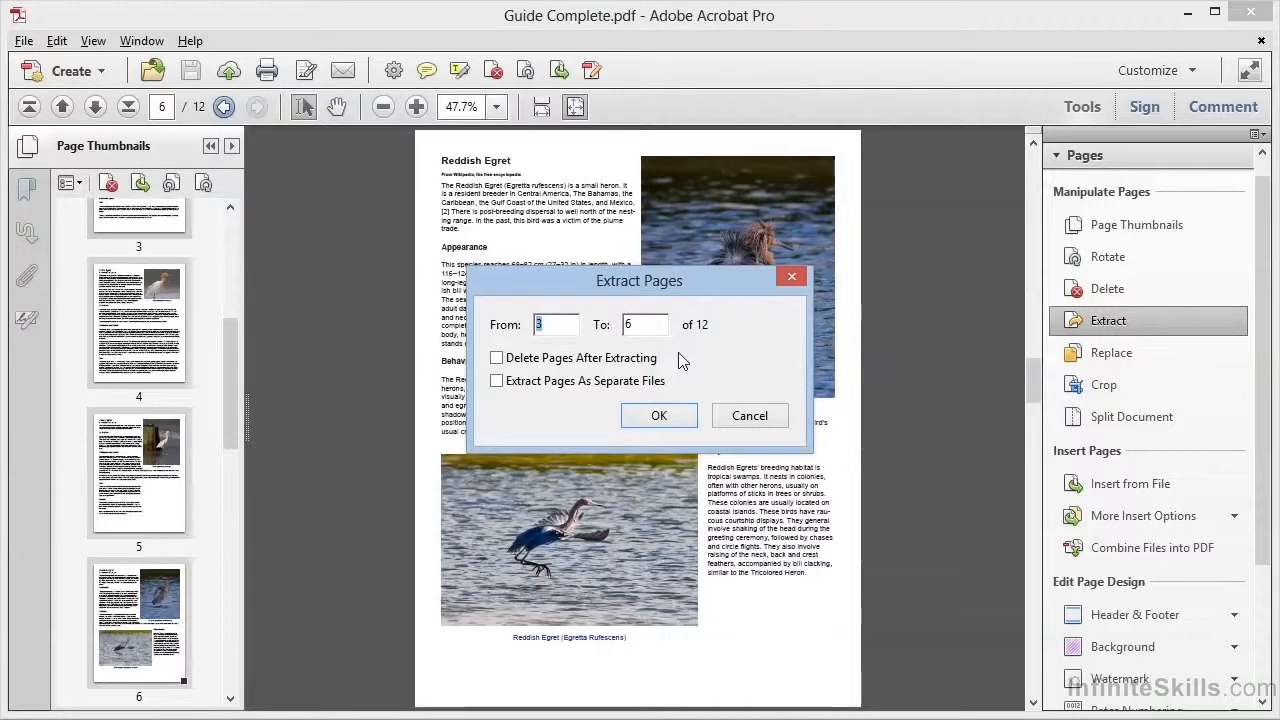
mouse_move(578, 370)
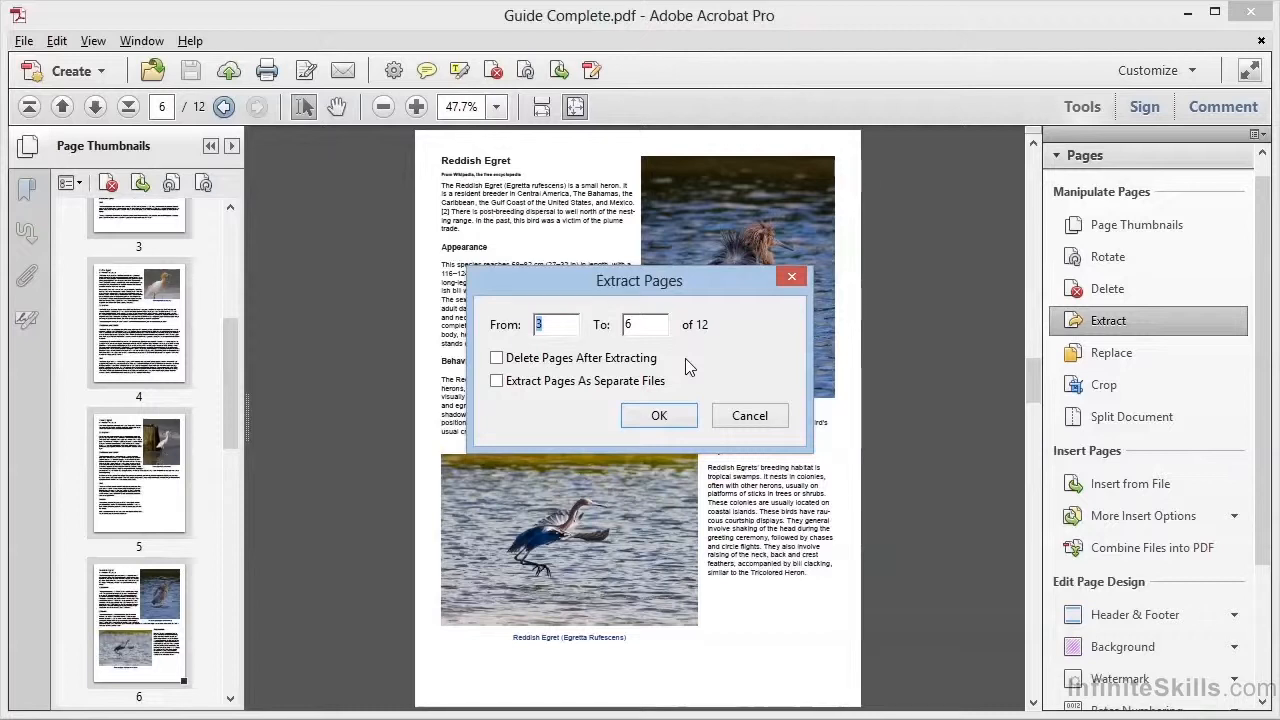
mouse_move(692, 390)
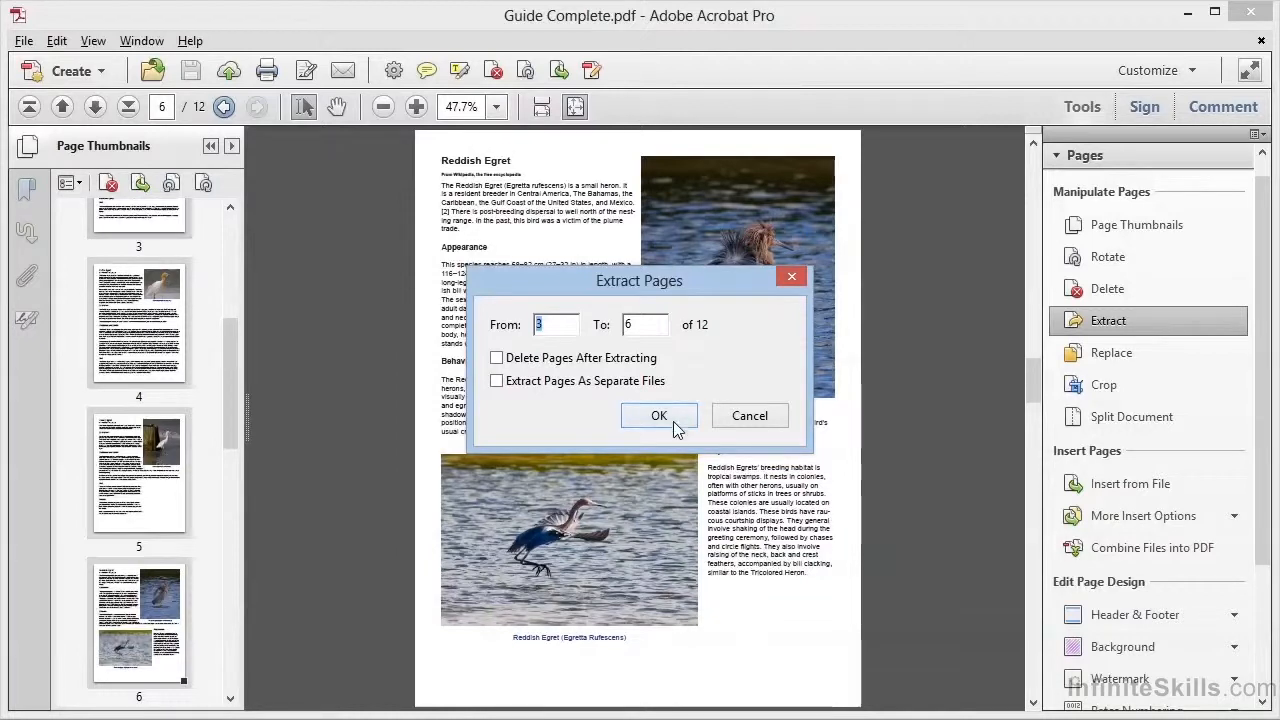
left_click(660, 414)
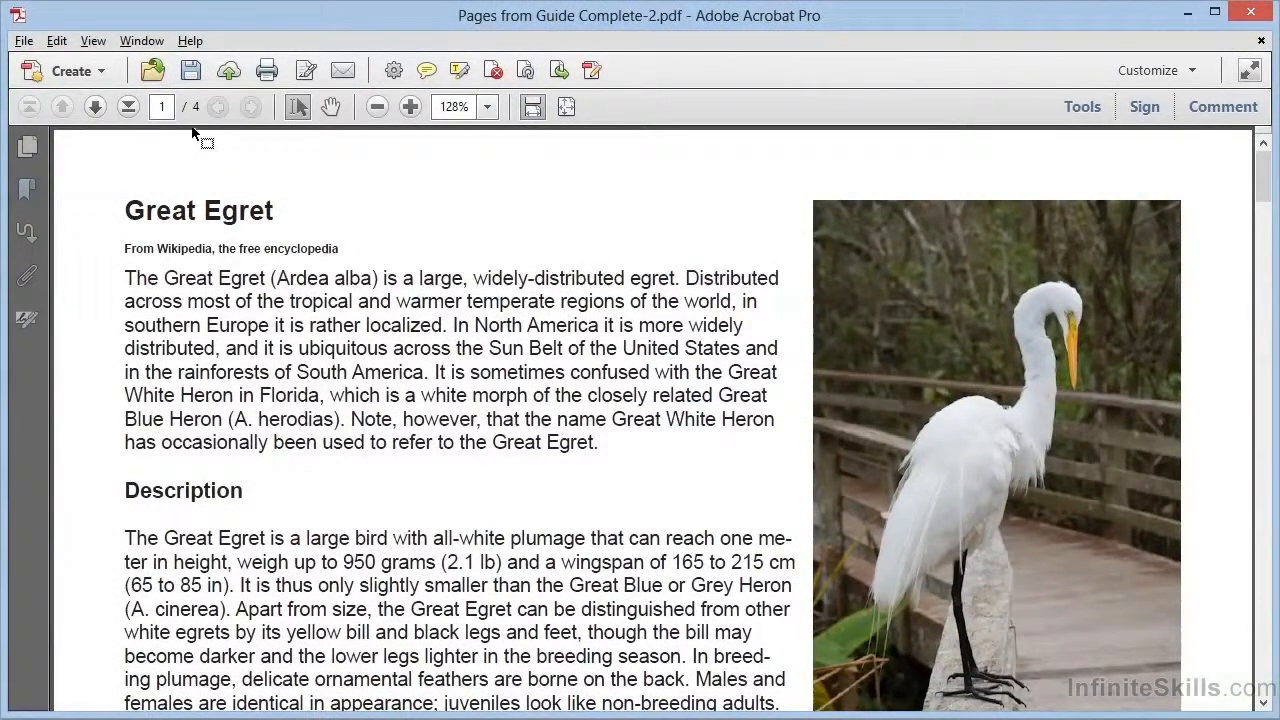
Review all four extracted egret pages, then begin saving them as a new file.
left_click(566, 108)
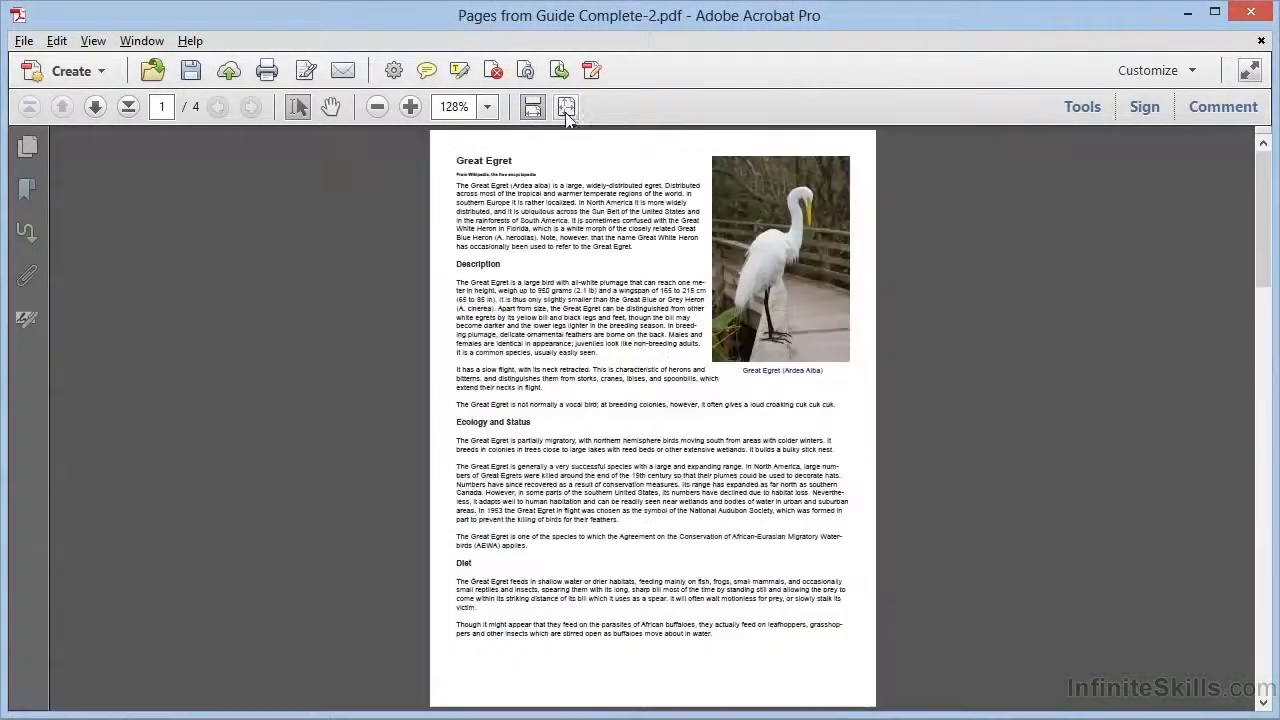
left_click(94, 108)
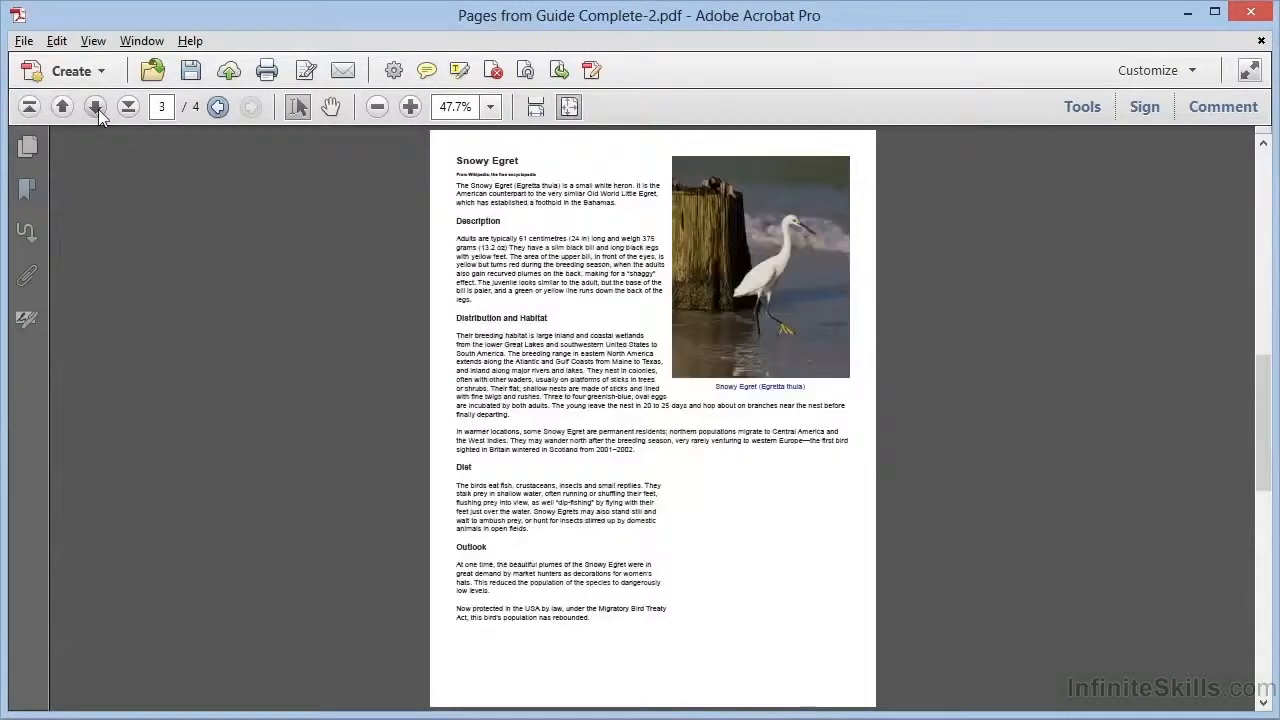
left_click(94, 108)
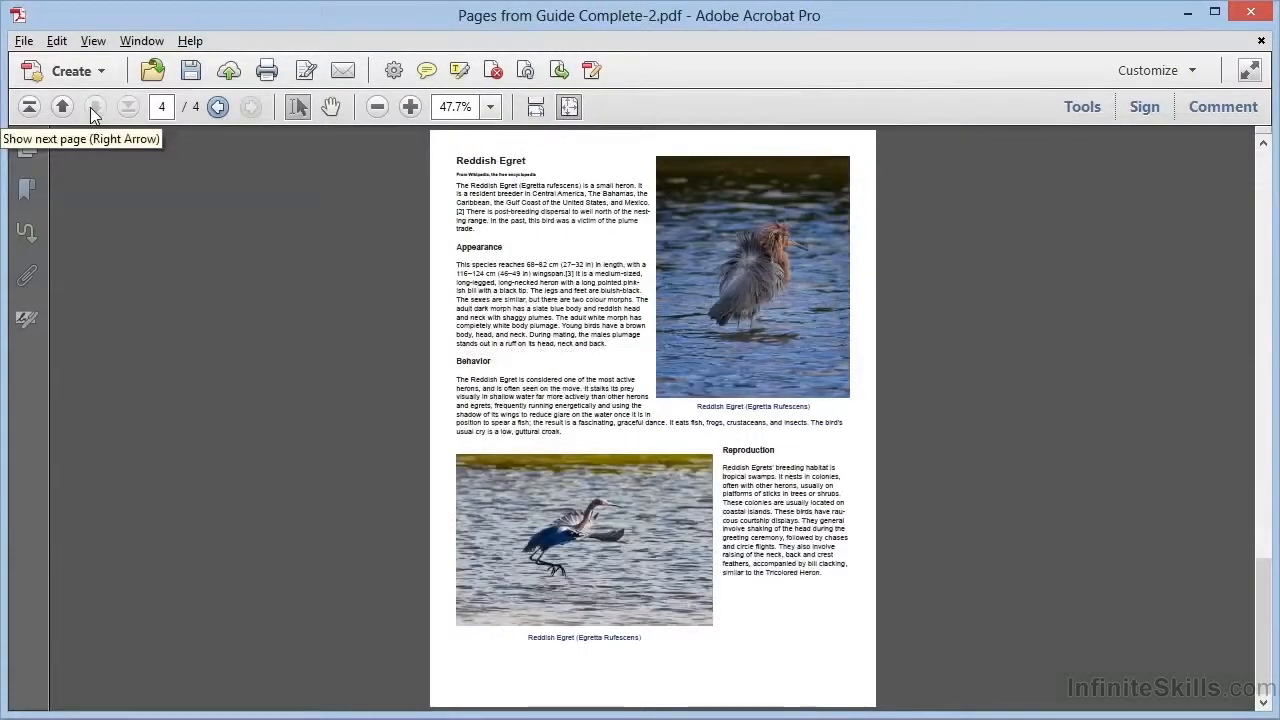
left_click(62, 108)
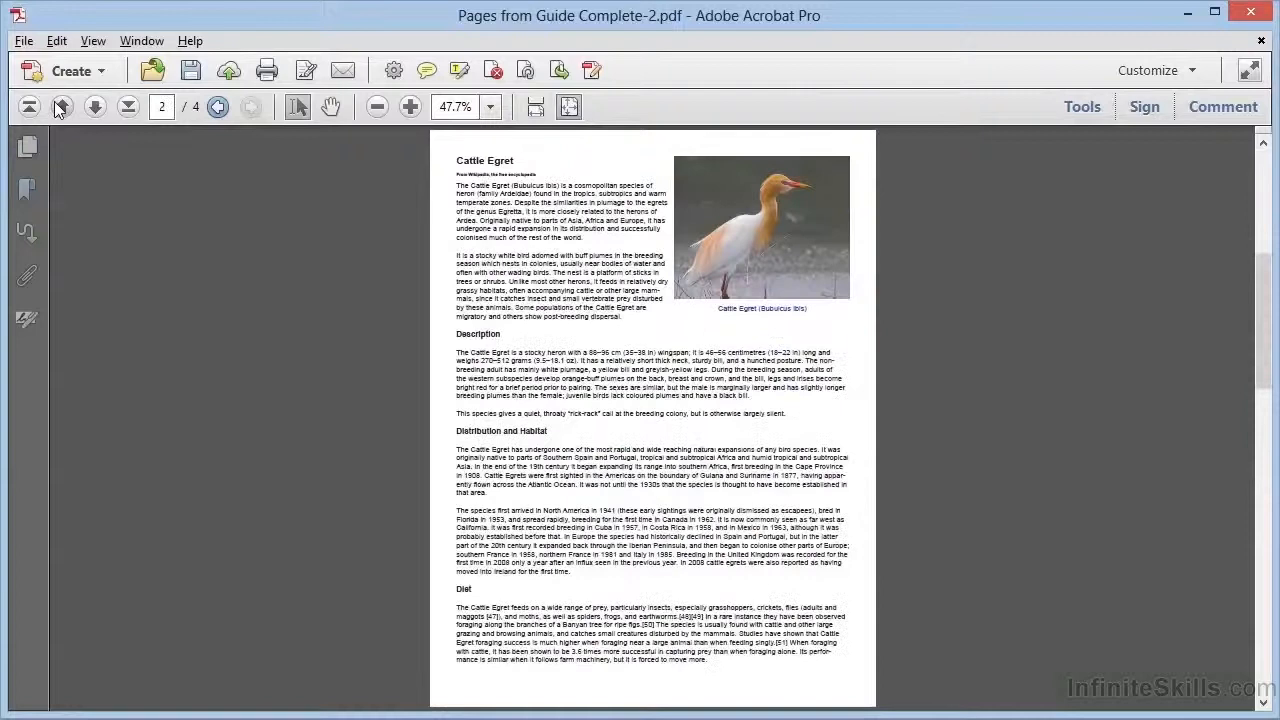
left_click(62, 108)
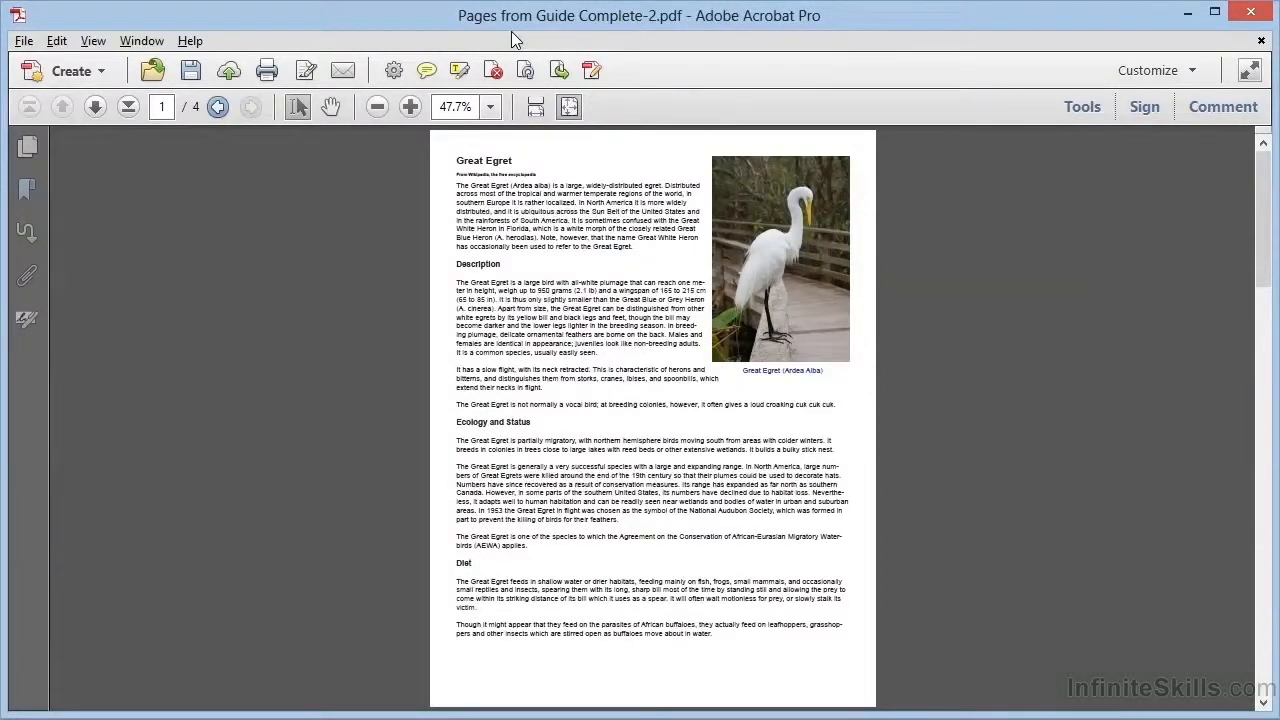
mouse_move(190, 70)
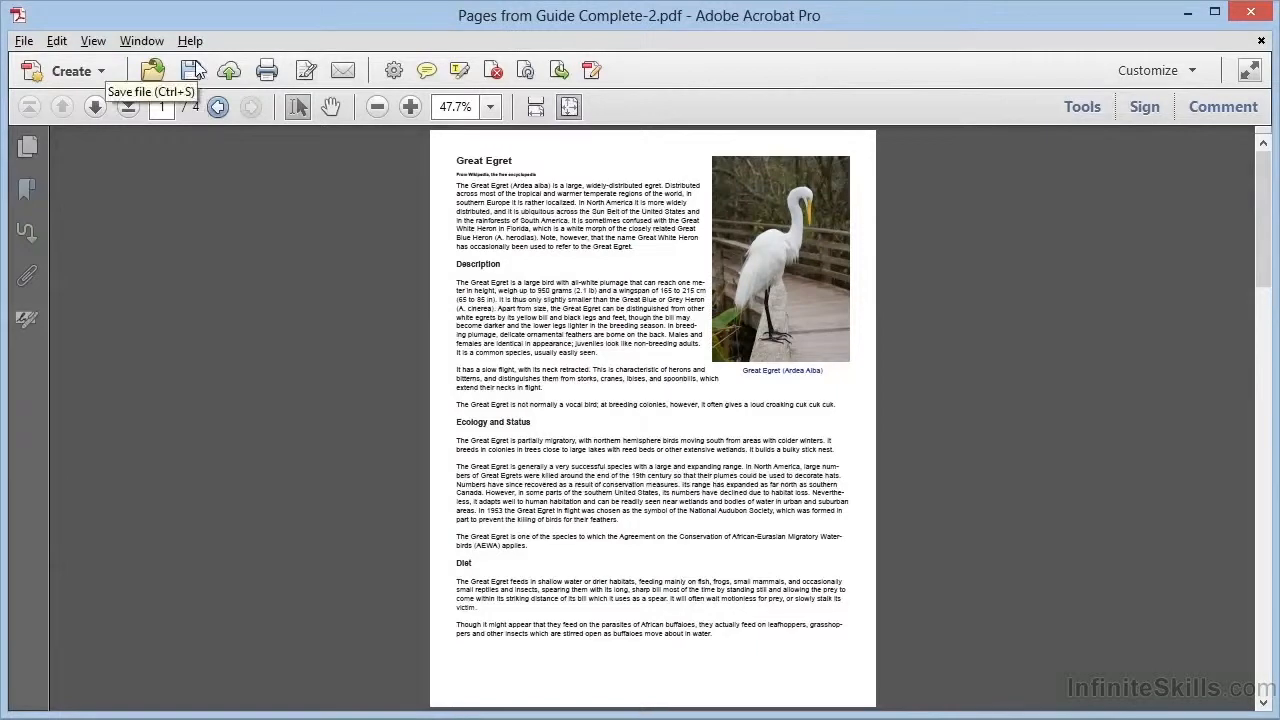
left_click(192, 70)
type("Egrets.pdf")
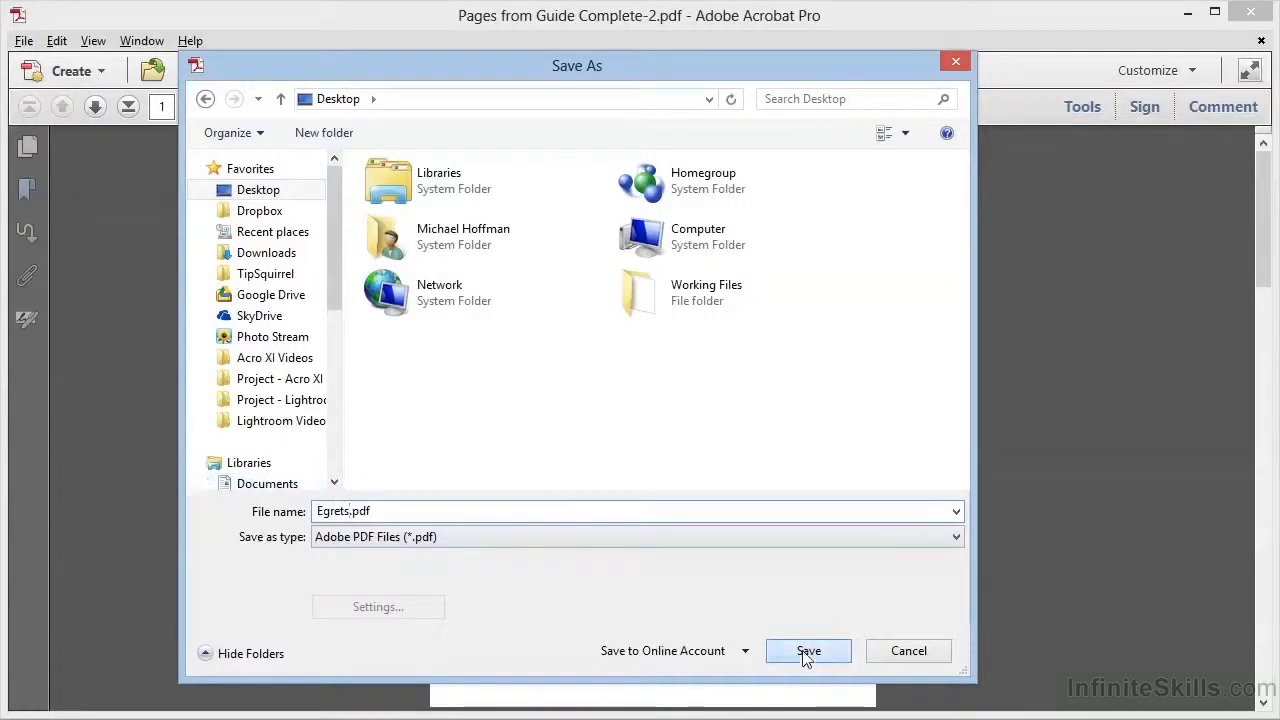
Save the extracted pages to the Desktop as Egrets.pdf.
left_click(808, 652)
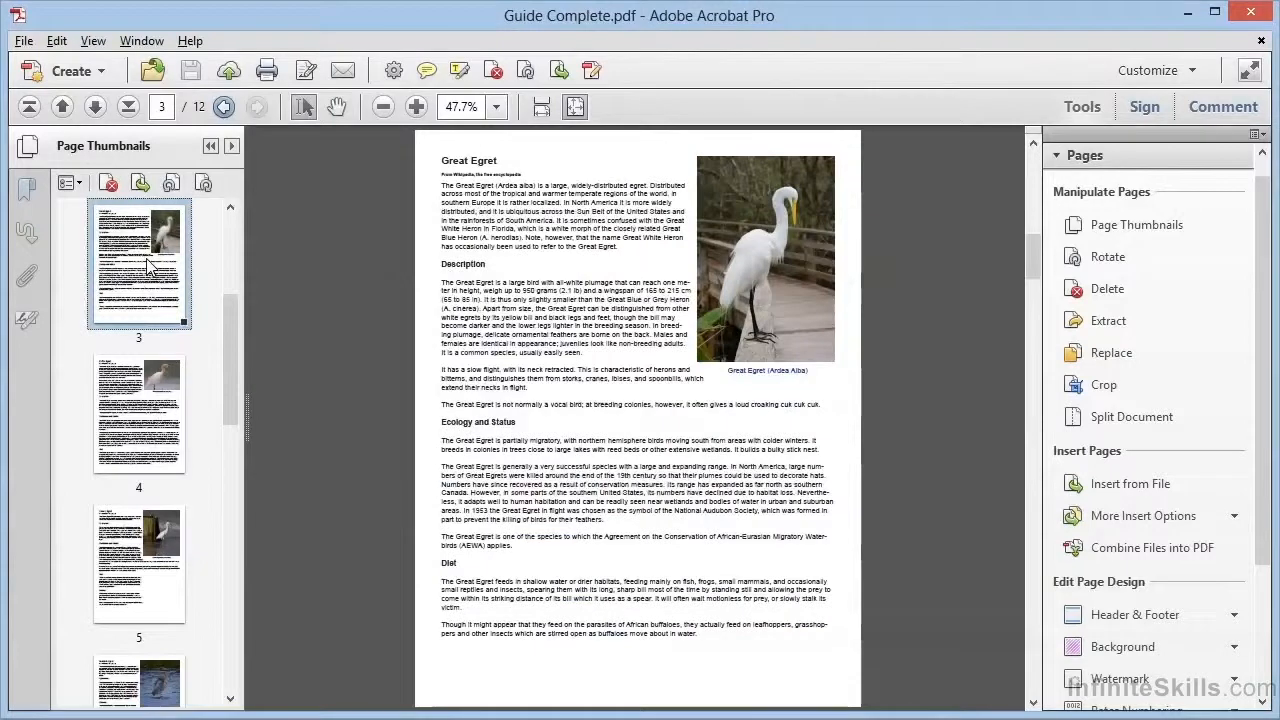
right_click(144, 264)
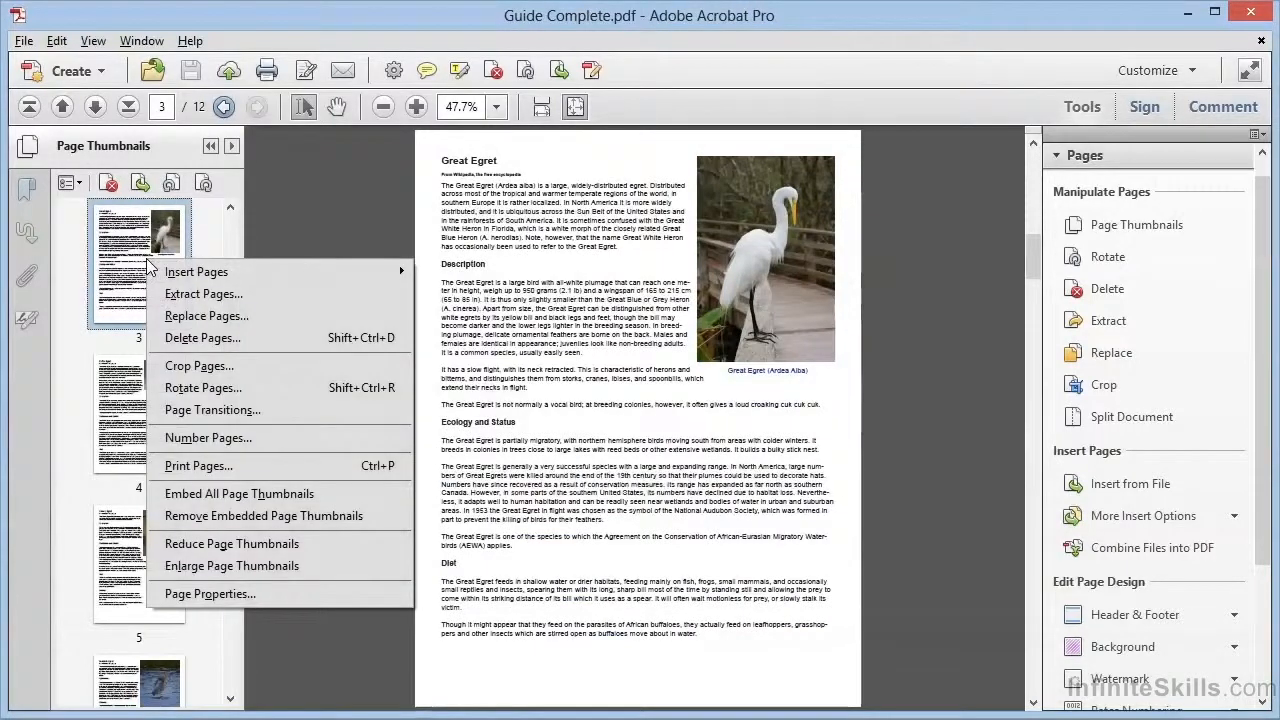
mouse_move(204, 292)
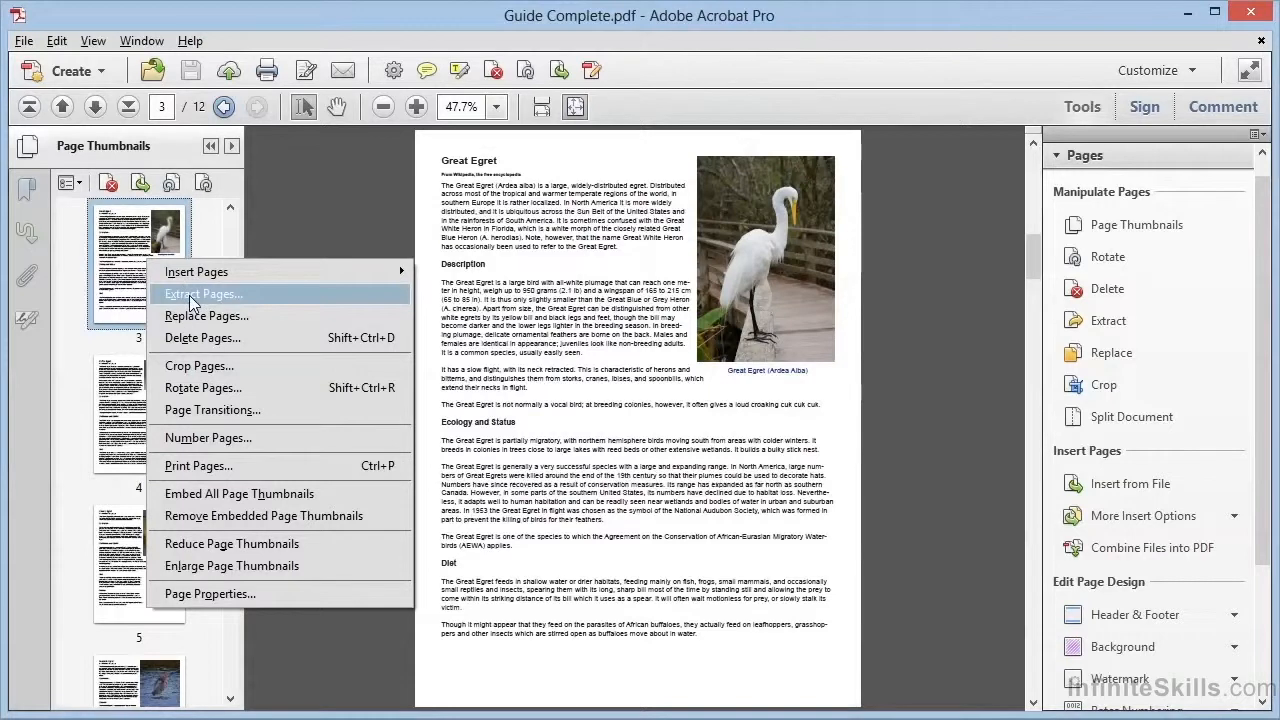
left_click(204, 292)
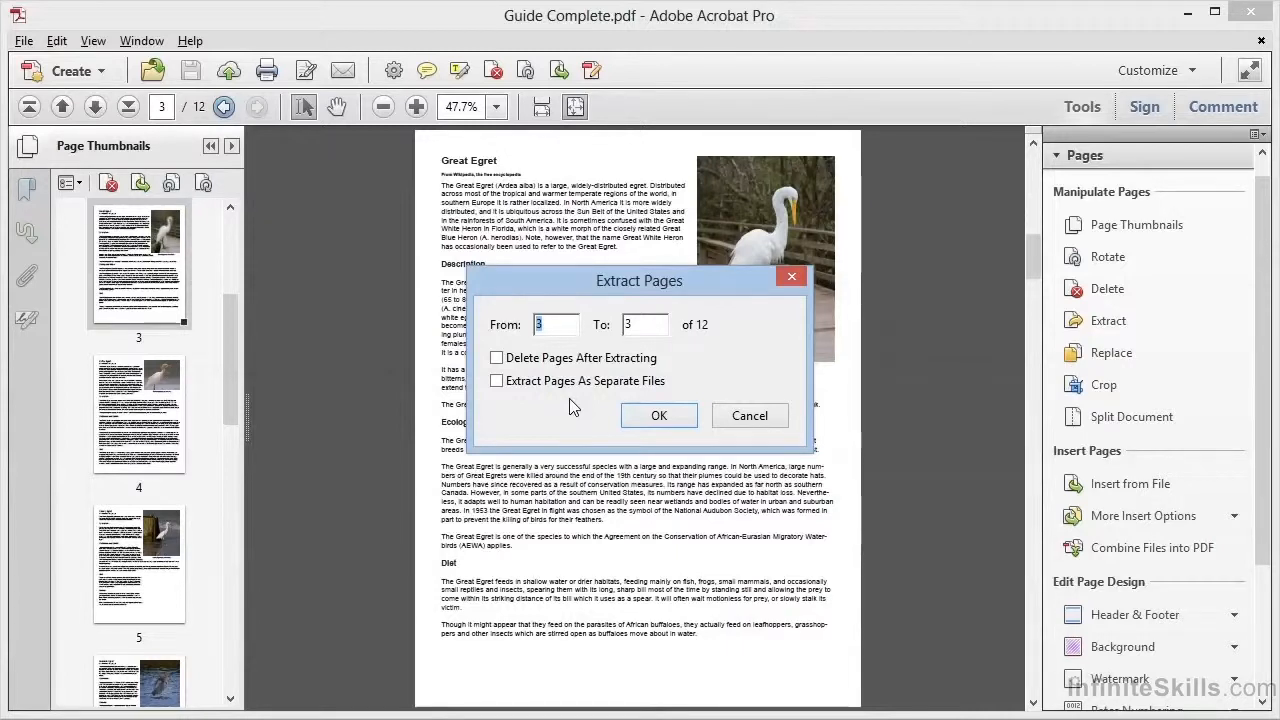
left_click(748, 414)
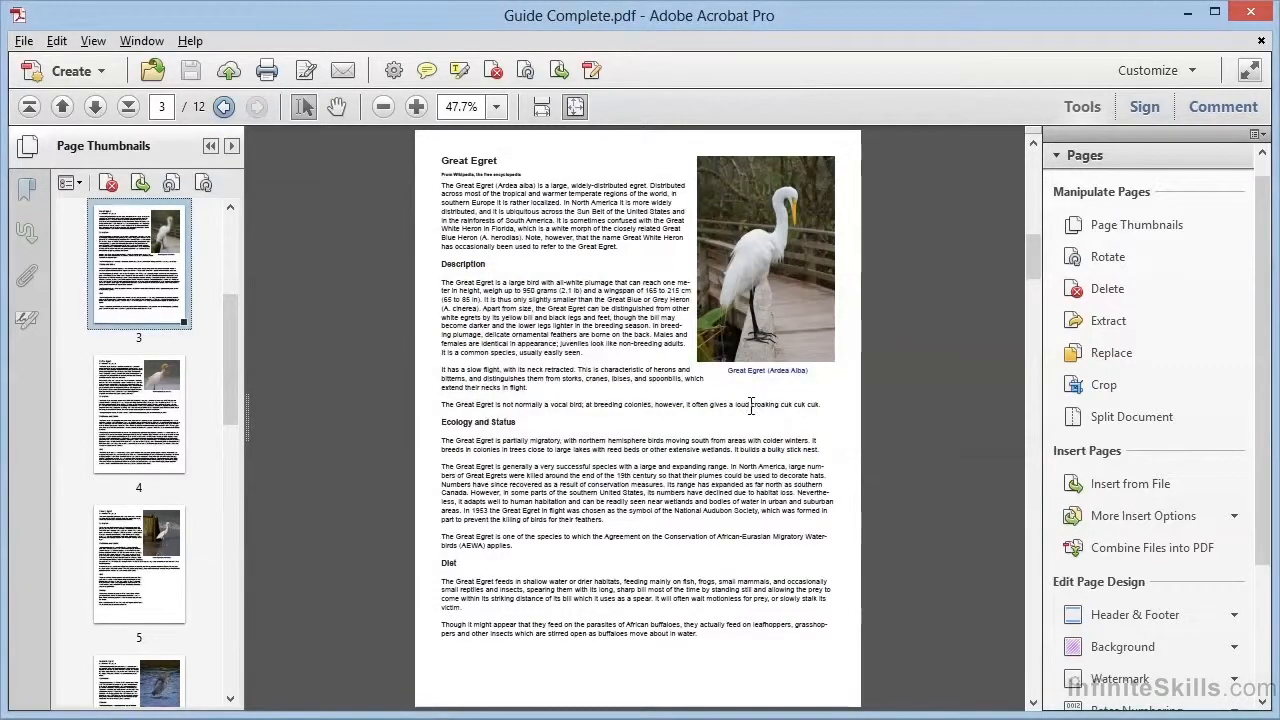
mouse_move(316, 332)
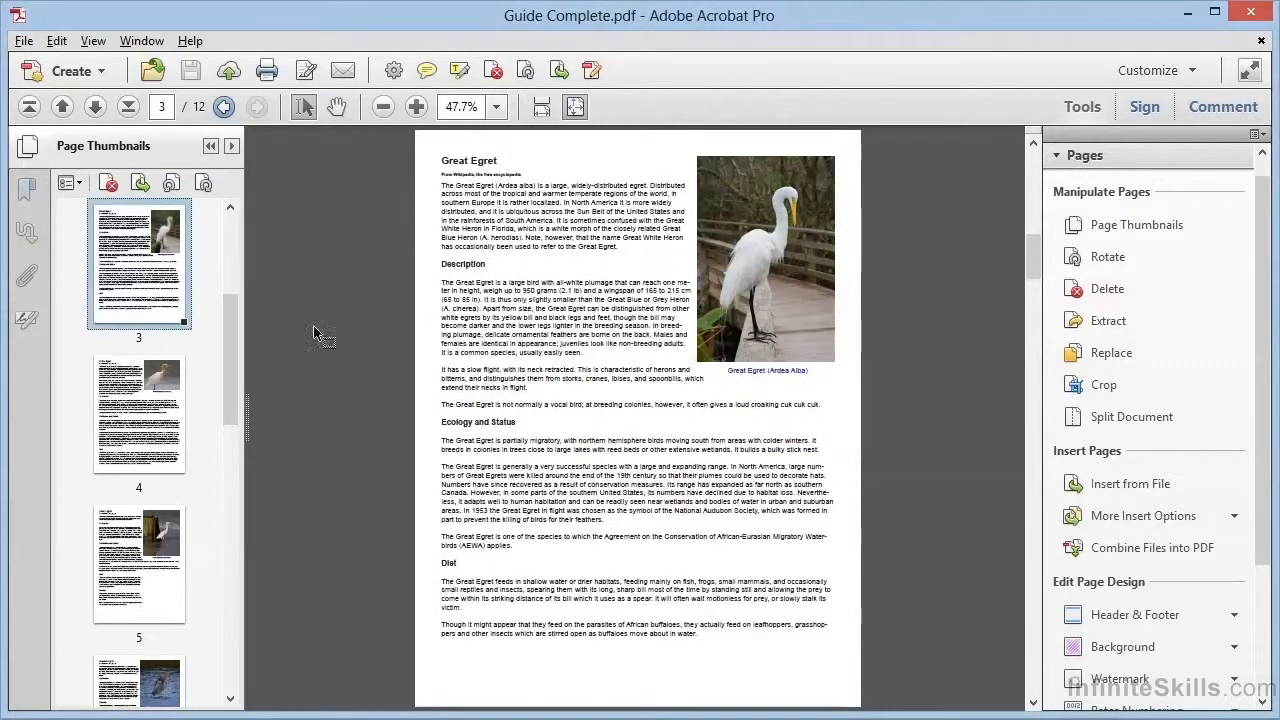
mouse_move(360, 160)
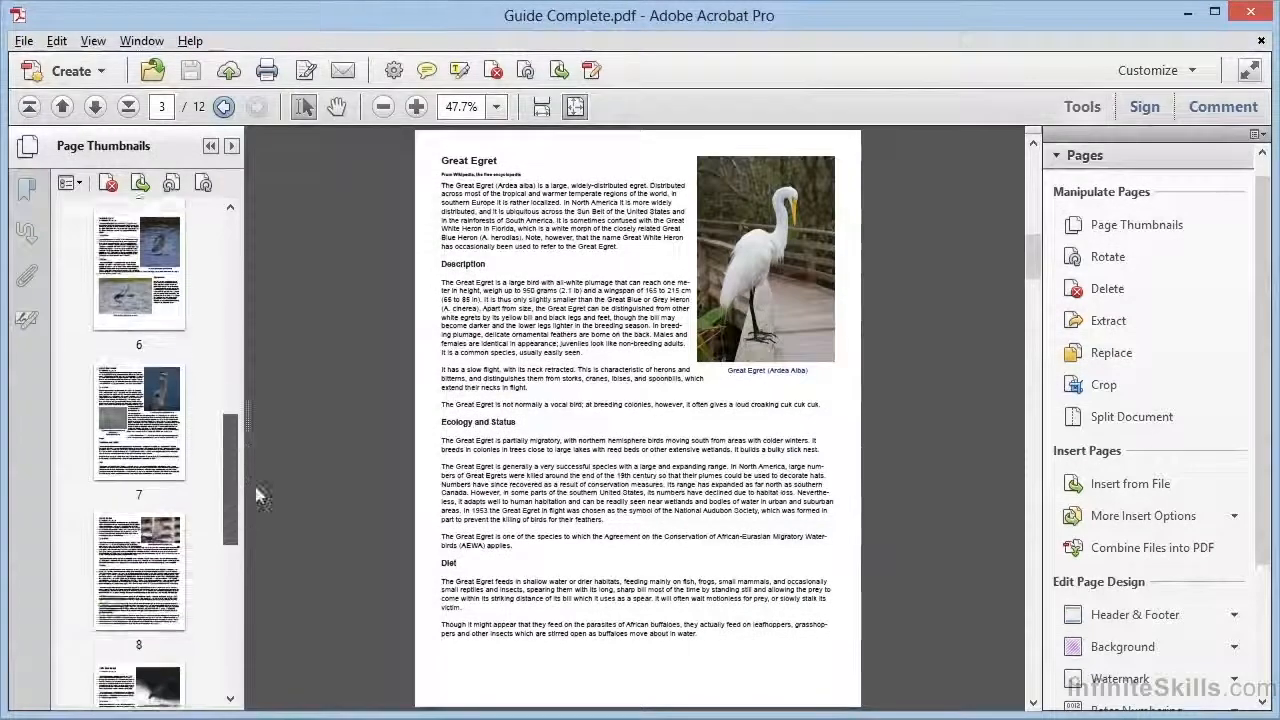
Scroll the thumbnails down toward page 12, the Yellow-crowned Night Heron page.
scroll("down", 3)
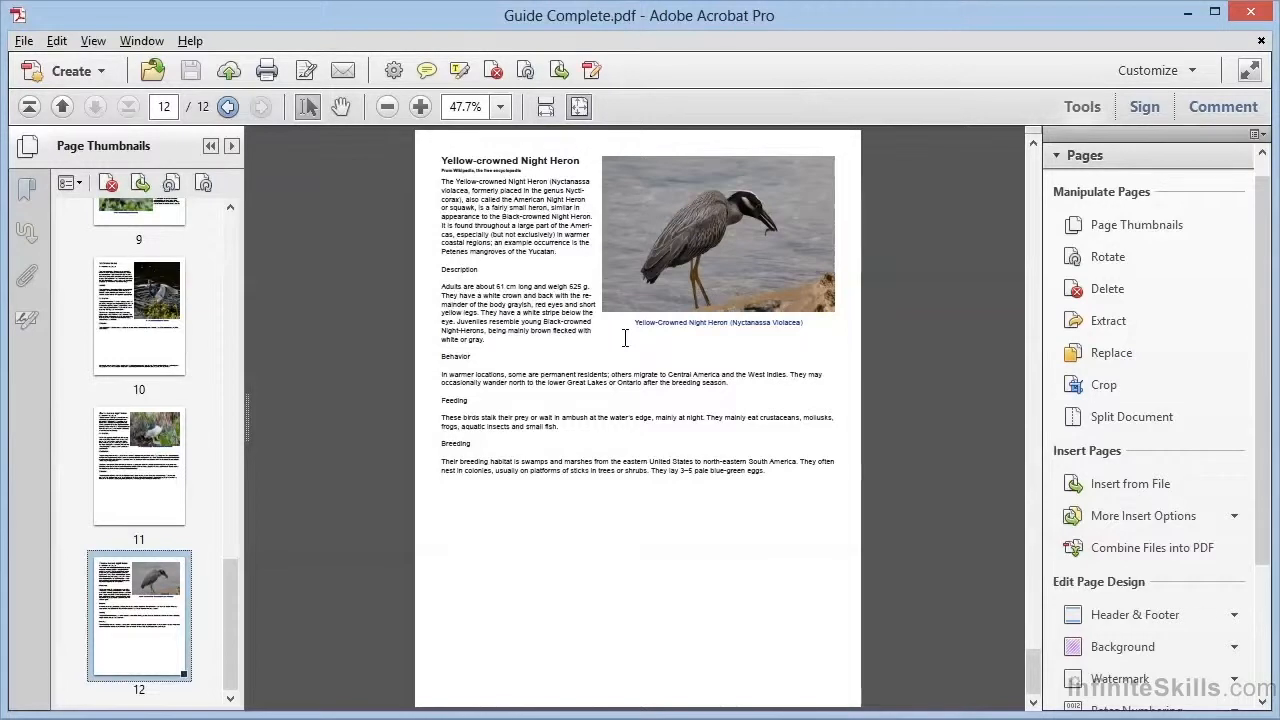
mouse_move(1112, 352)
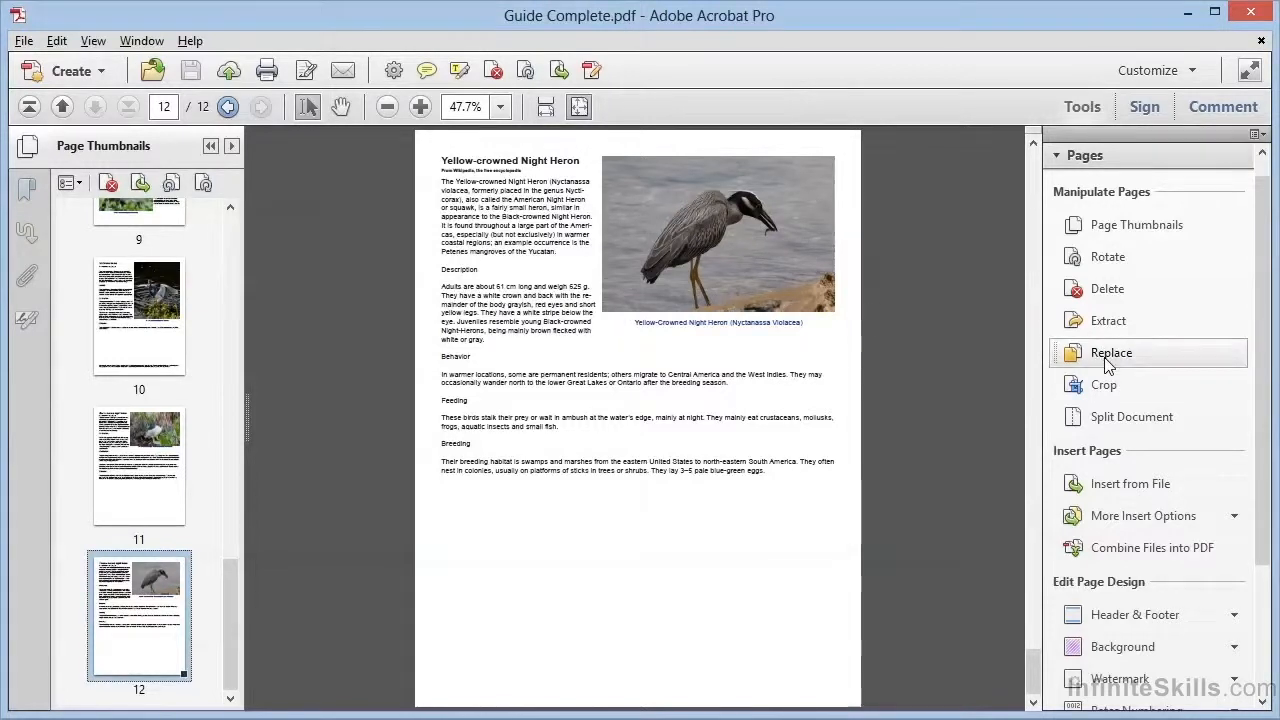
mouse_move(1112, 352)
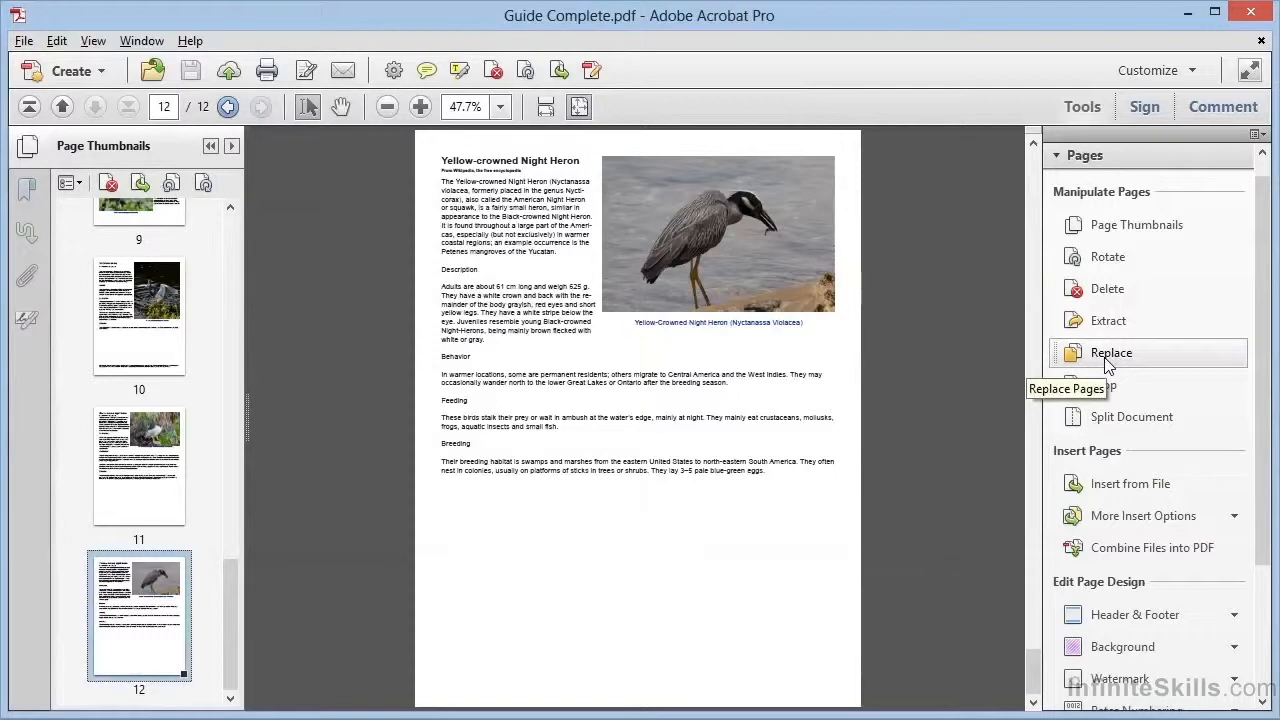
Start Replace and pick YCNH-Updated.pdf from Working Files > Chapter 5 as the source.
left_click(1112, 352)
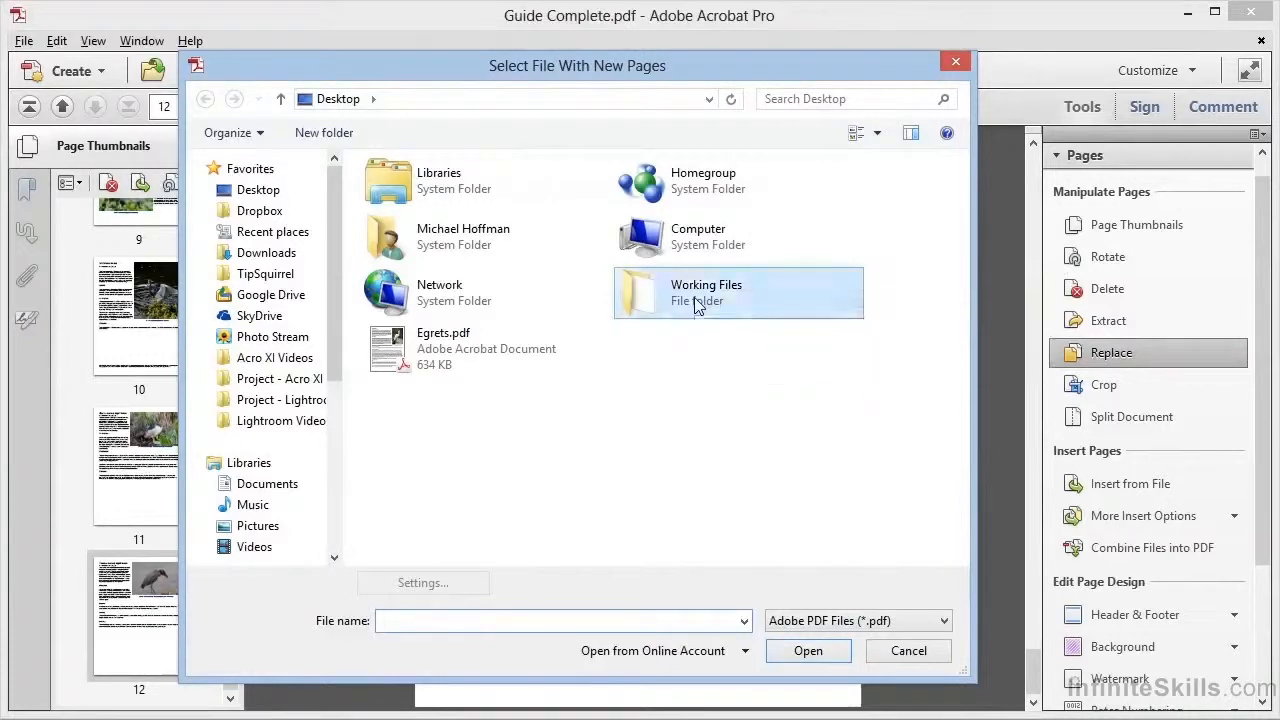
double_click(706, 292)
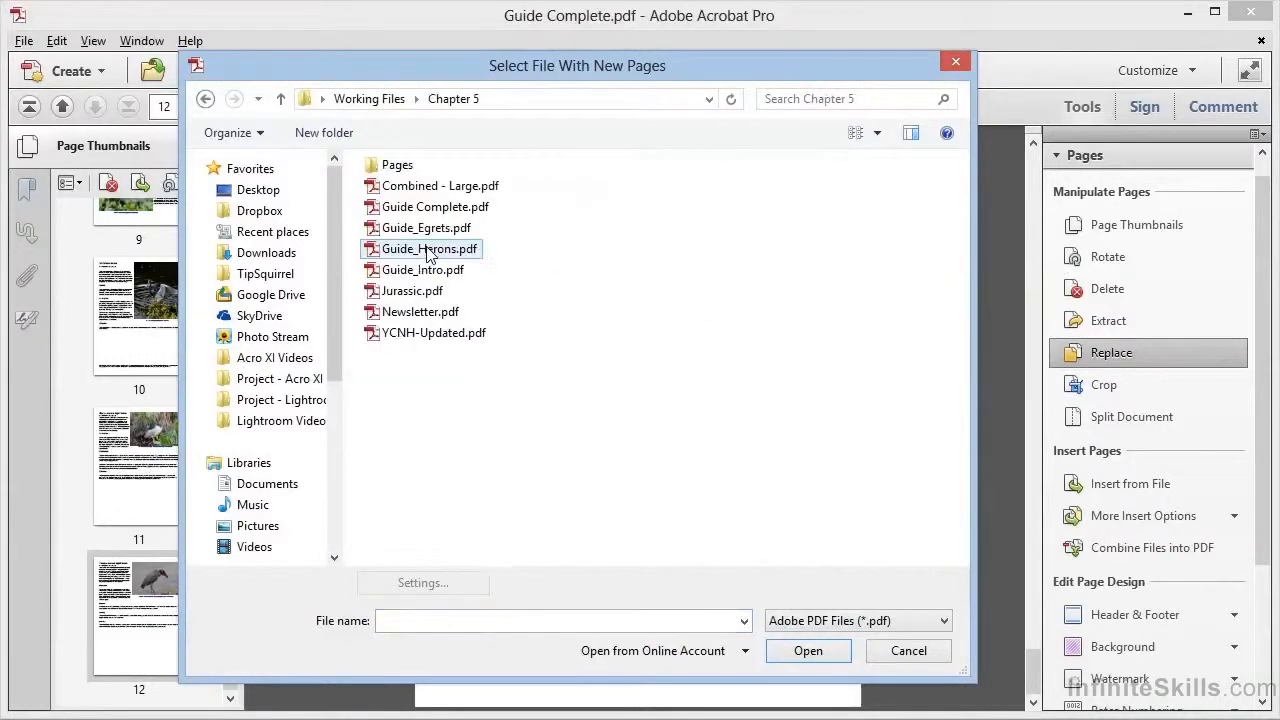
left_click(434, 332)
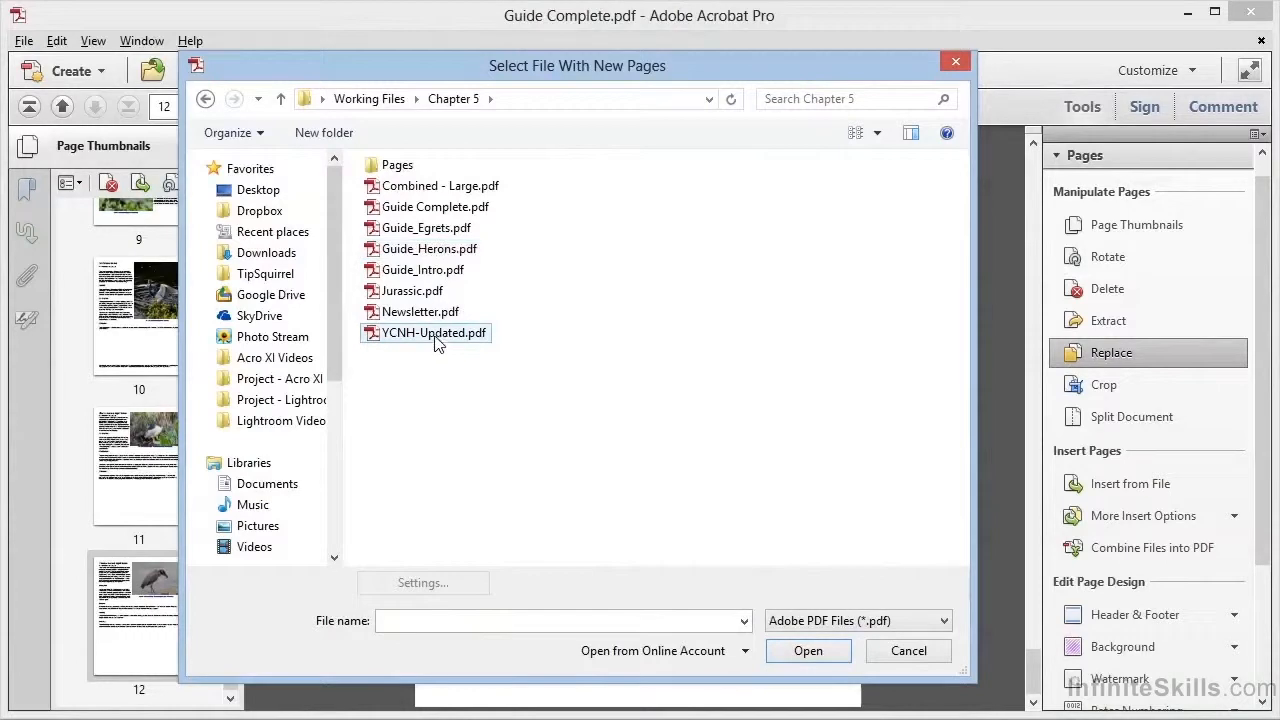
mouse_move(434, 336)
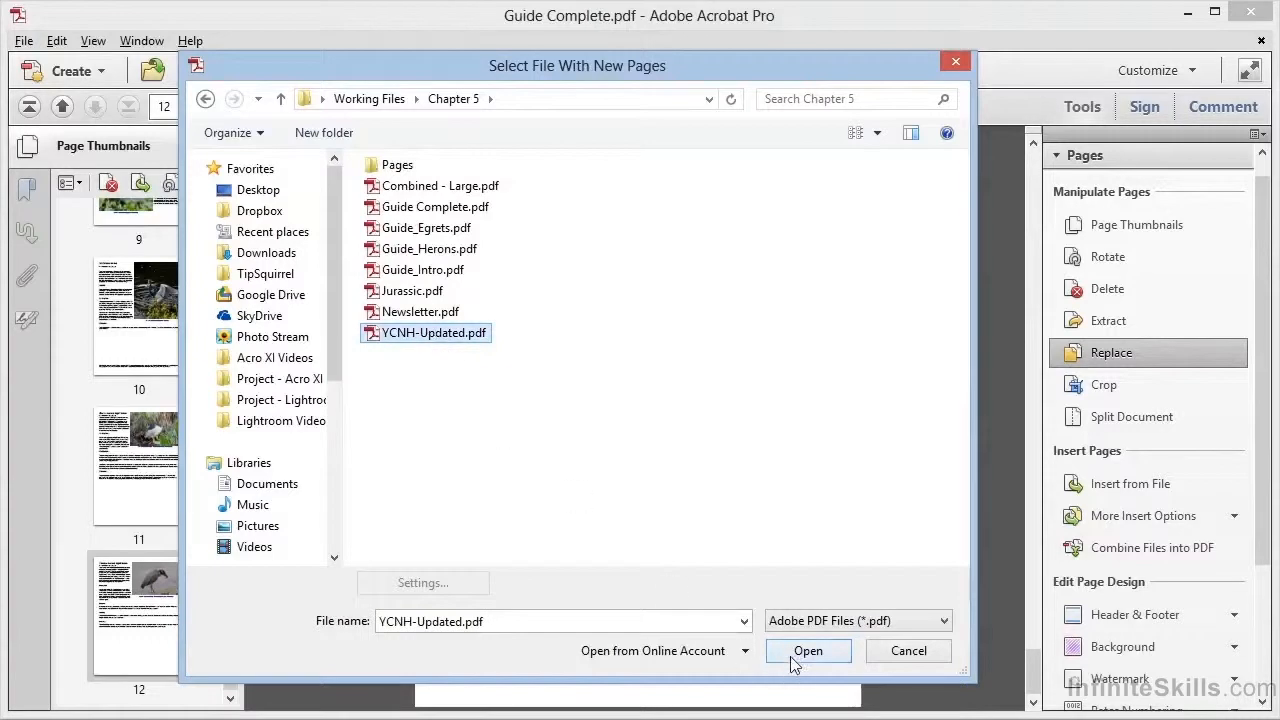
left_click(808, 652)
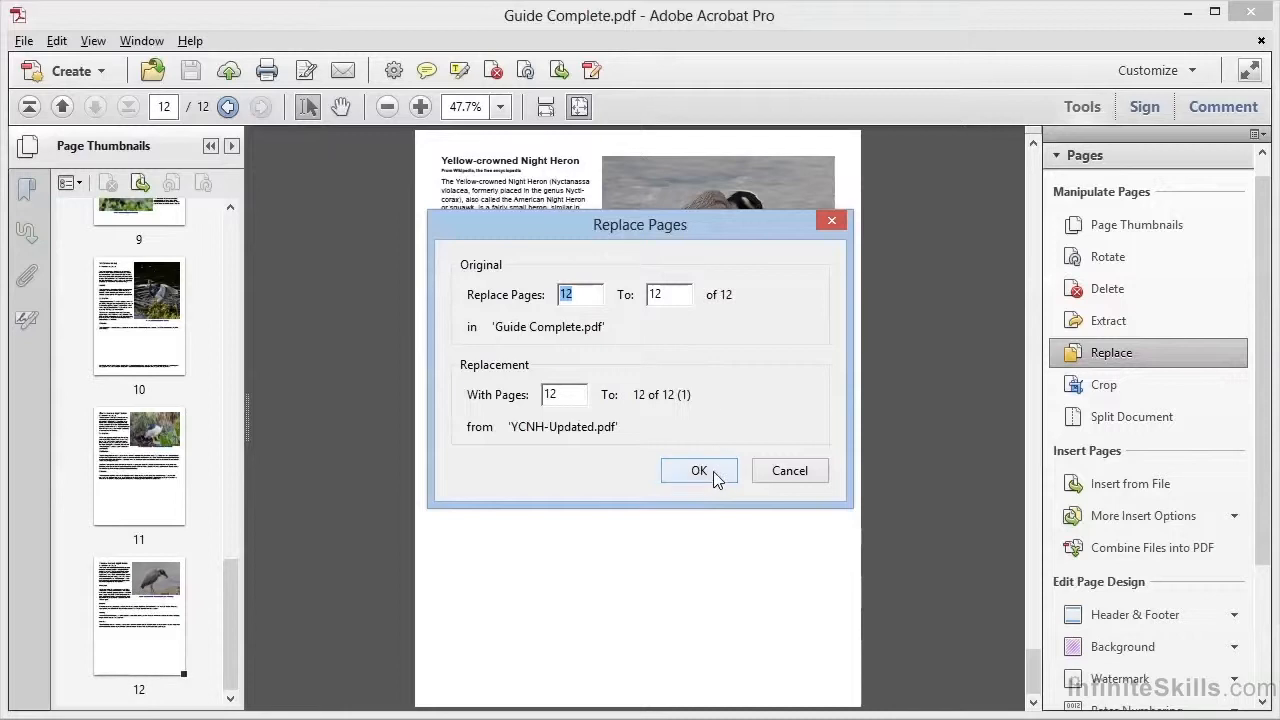
Confirm replacing page 12 with page 12 of YCNH-Updated.pdf.
left_click(700, 470)
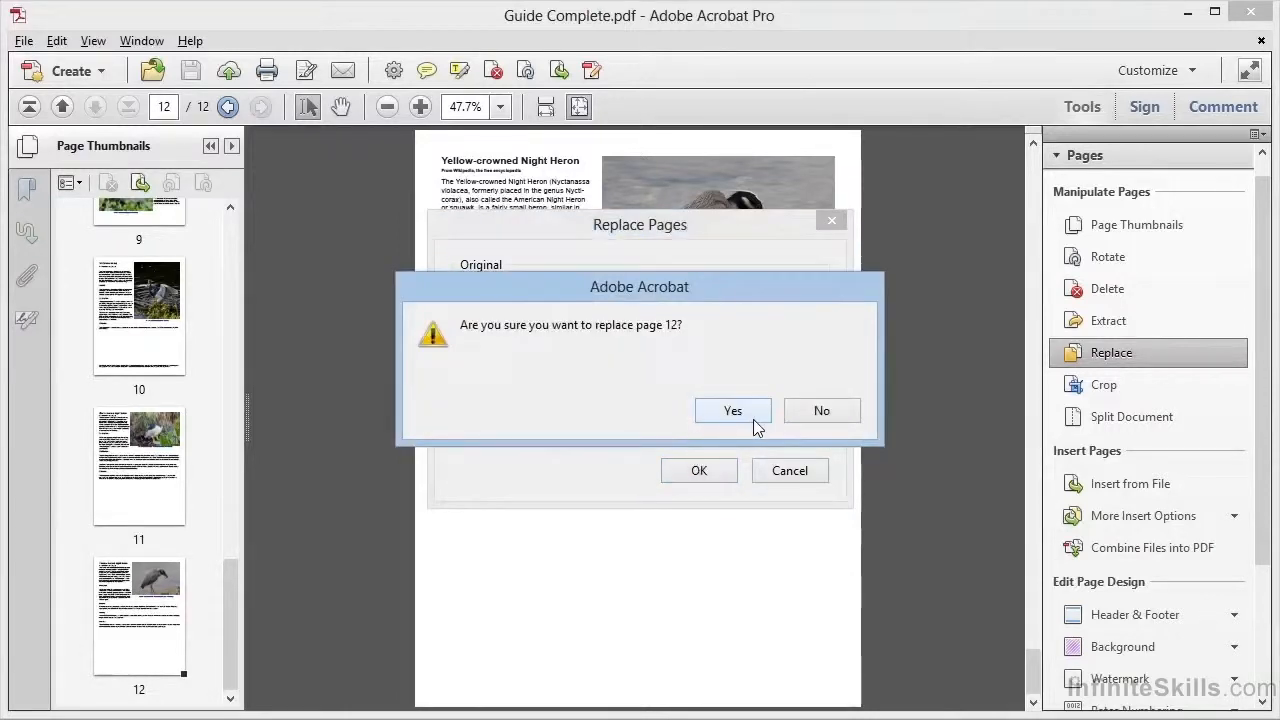
left_click(732, 410)
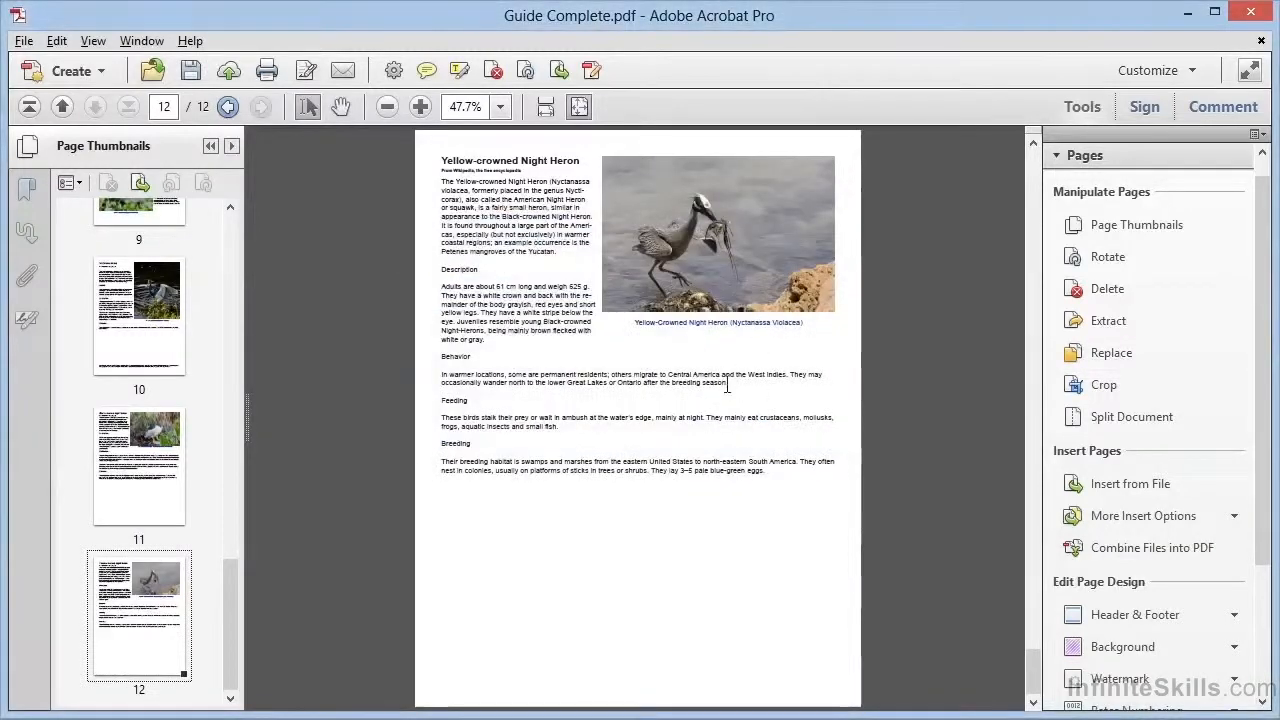